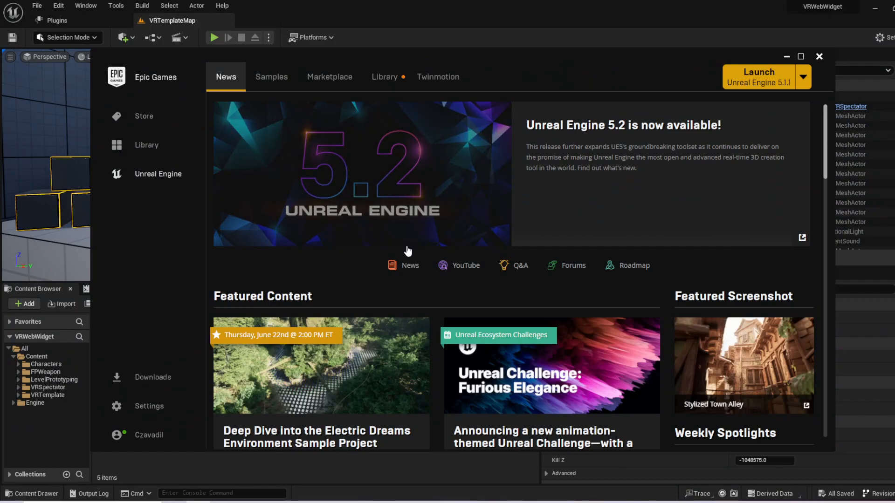
Launch Unreal Engine 5.2.1 from the launcher's Library of installed engines
left_click(385, 77)
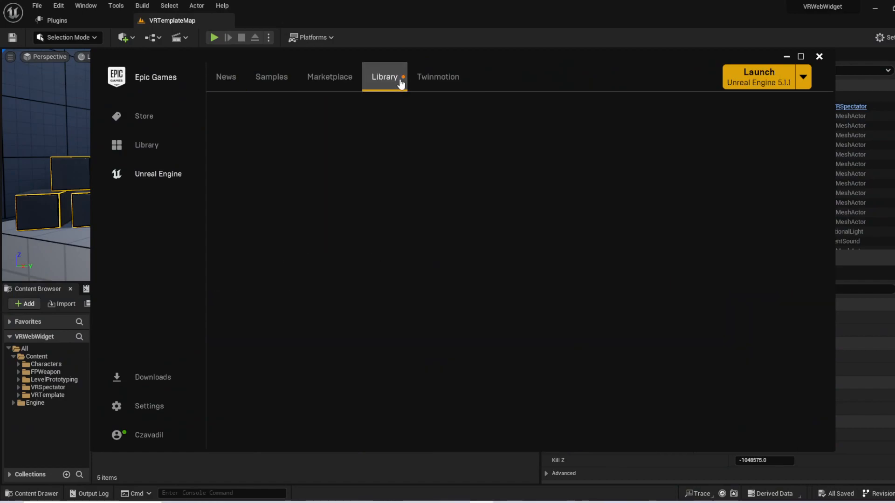
left_click(384, 77)
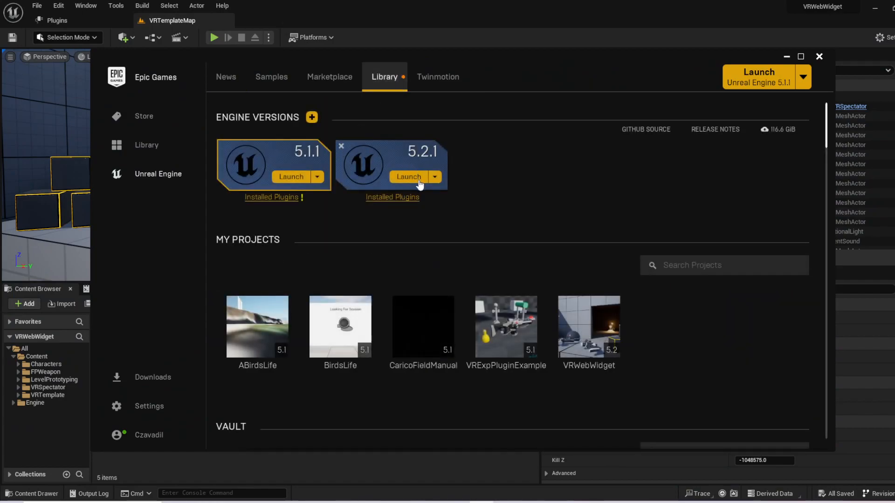
left_click(408, 177)
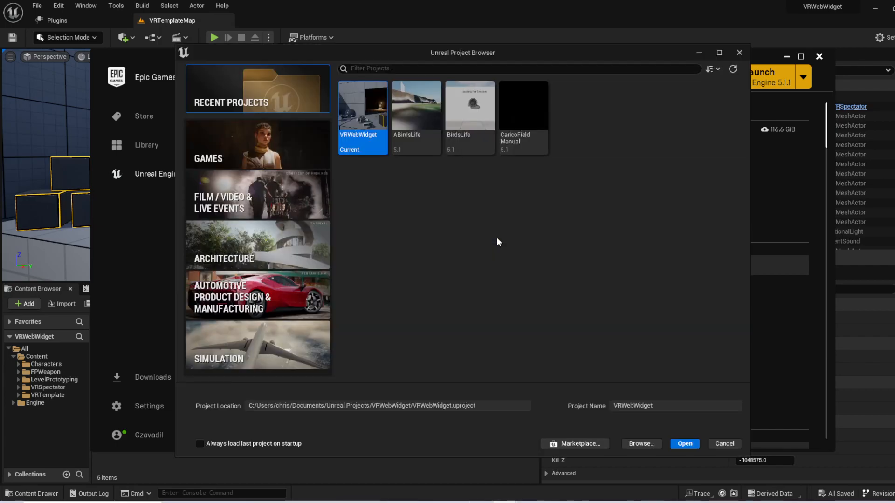
Preview the Games > Virtual Reality template, then cancel back to the VRWebWidget level
left_click(234, 145)
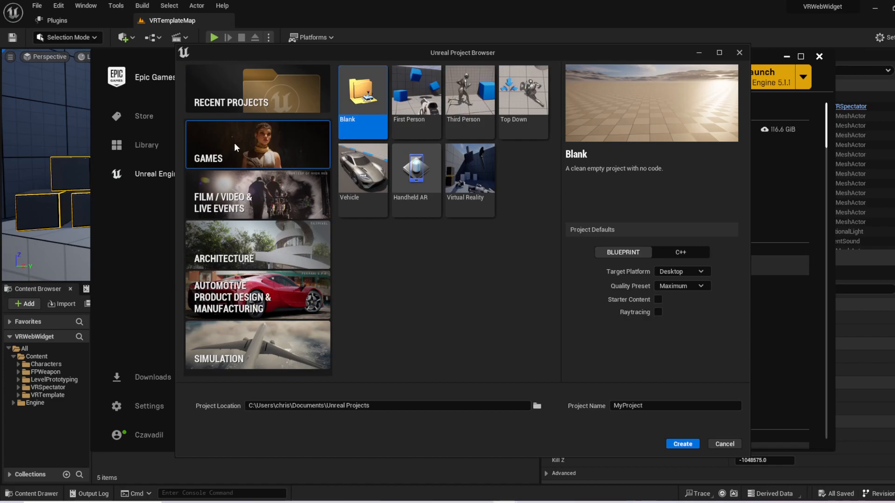
left_click(469, 169)
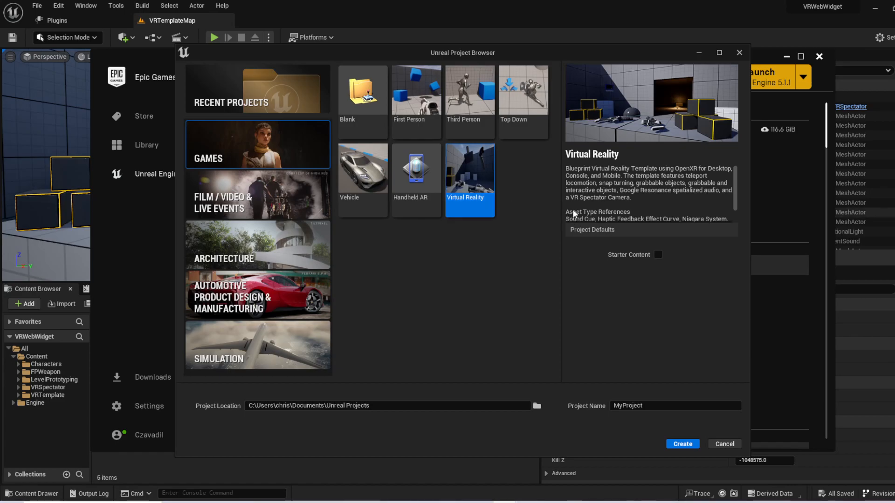
mouse_move(628, 294)
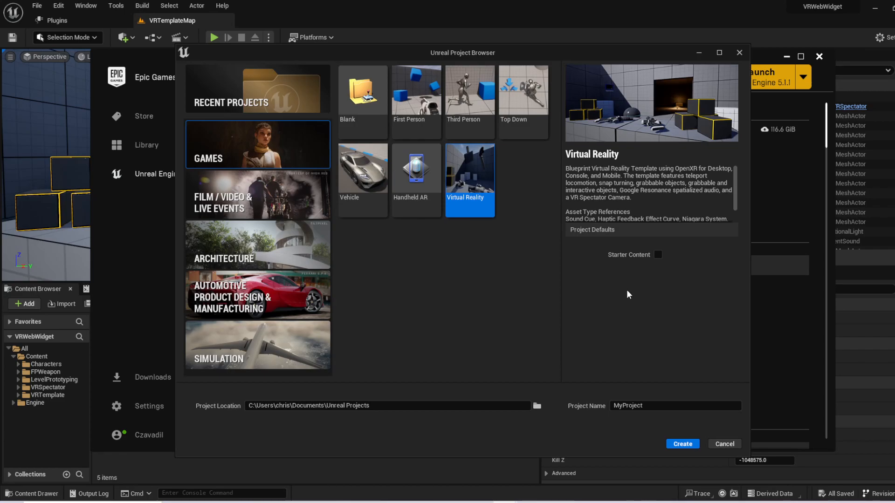
left_click(675, 405)
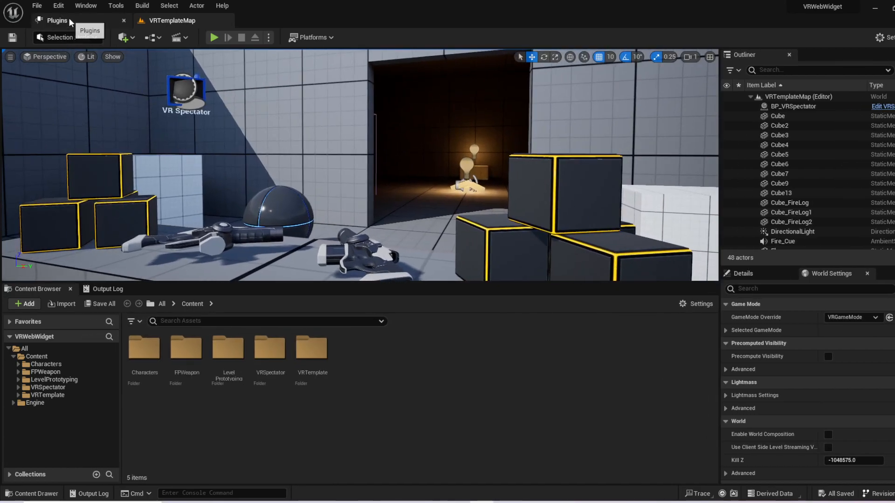
Search the Plugins list for "web" and enable the Web Browser plugin
left_click(56, 21)
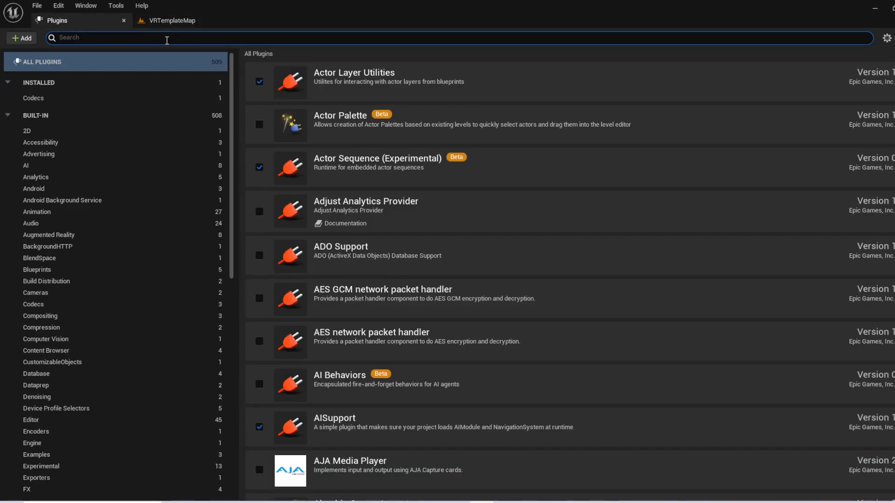
type("web brow")
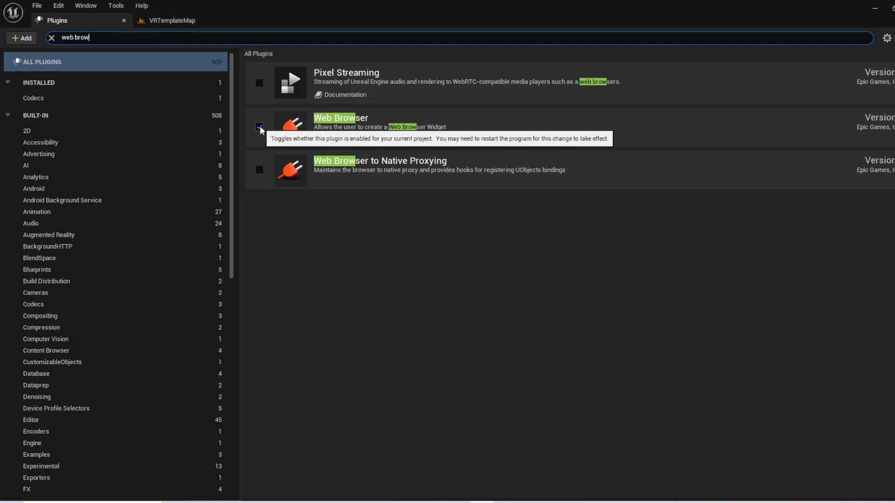
left_click(259, 127)
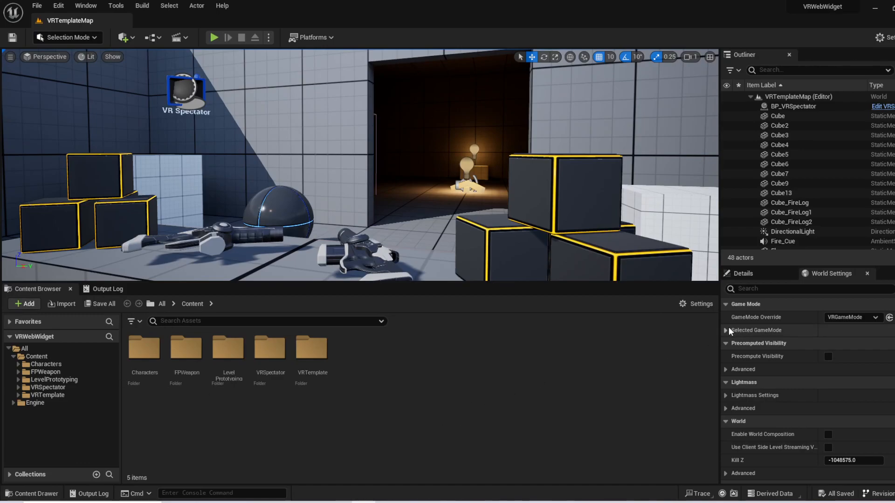
Expand the selected game mode's defaults and open the VRPawn blueprint for editing
left_click(726, 330)
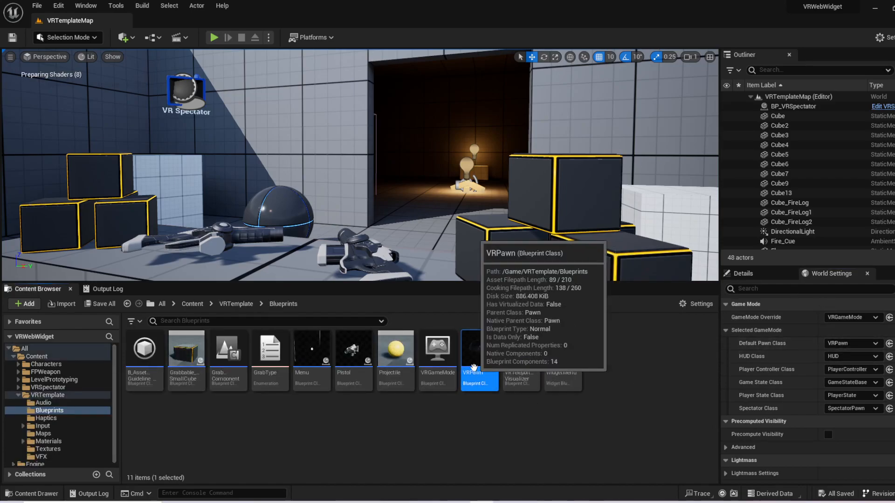
mouse_move(477, 372)
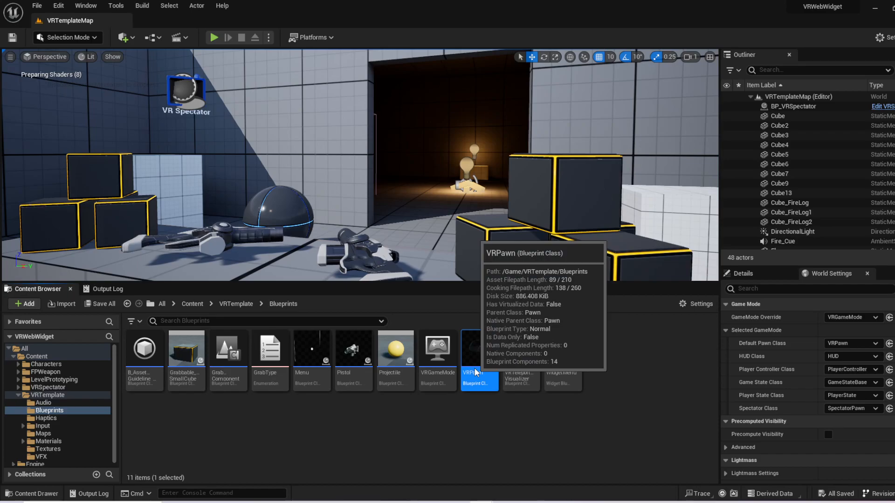
double_click(479, 349)
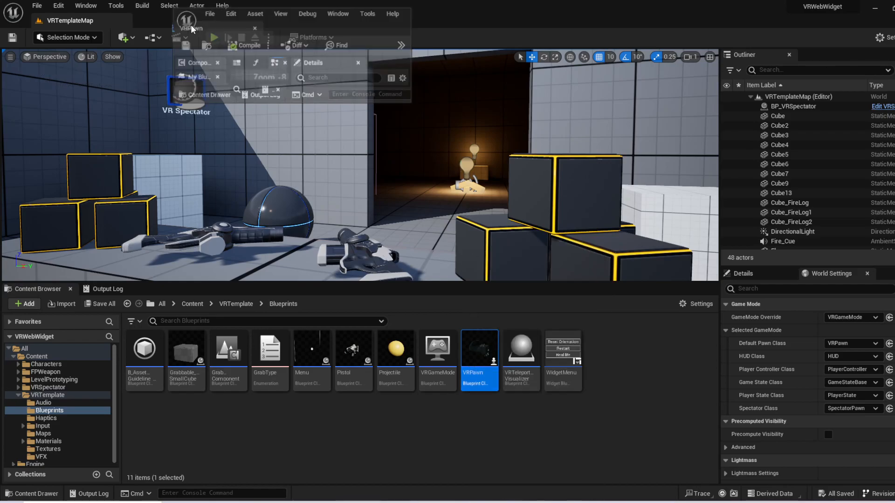
double_click(479, 349)
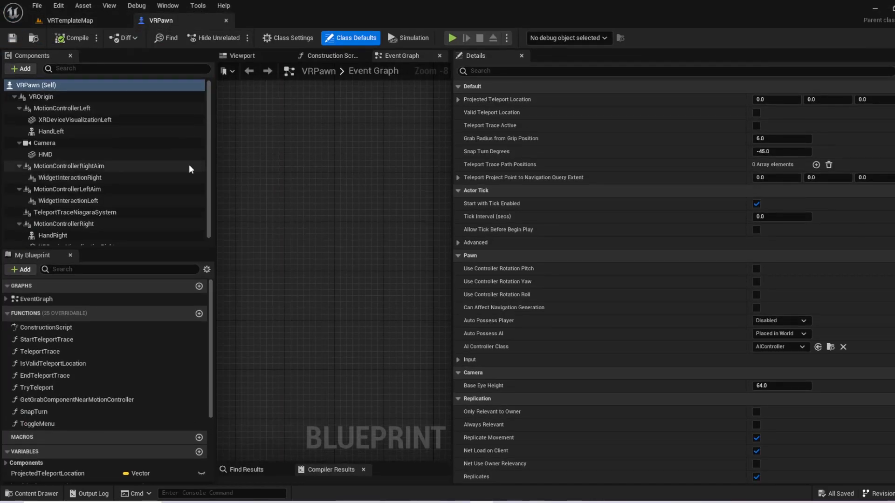
left_click(68, 200)
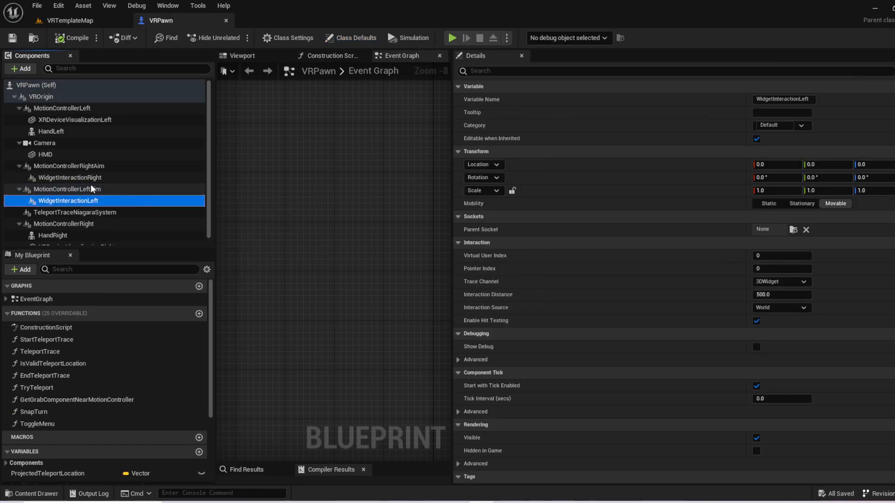
left_click(69, 178)
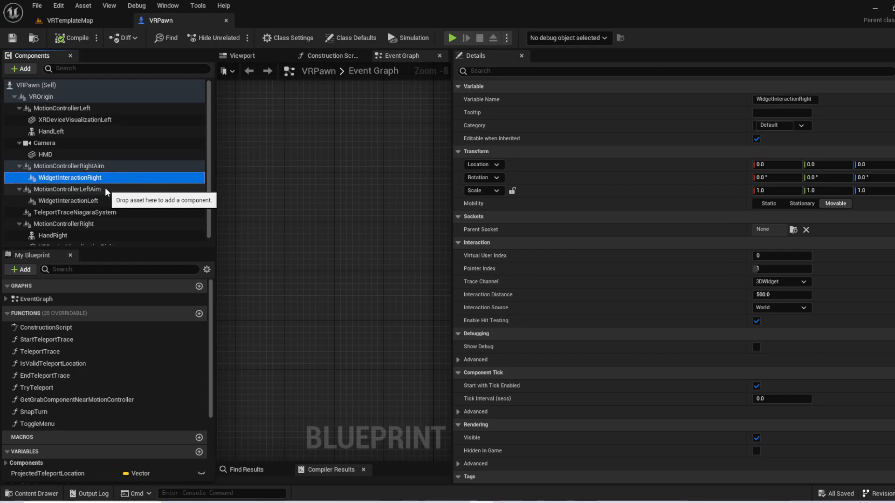
mouse_move(380, 151)
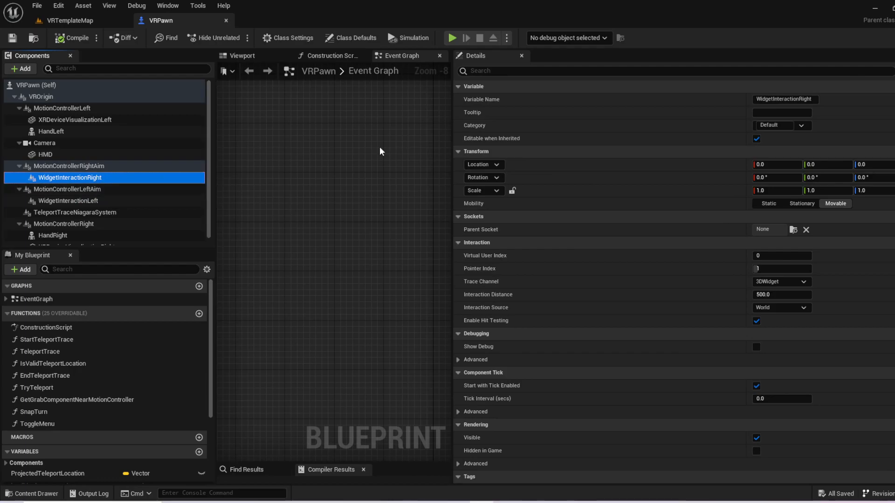
mouse_move(803, 282)
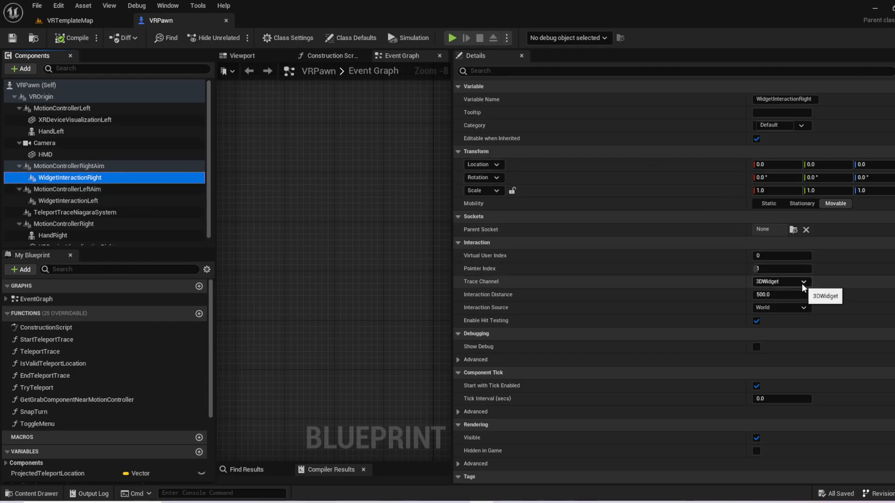
left_click(802, 282)
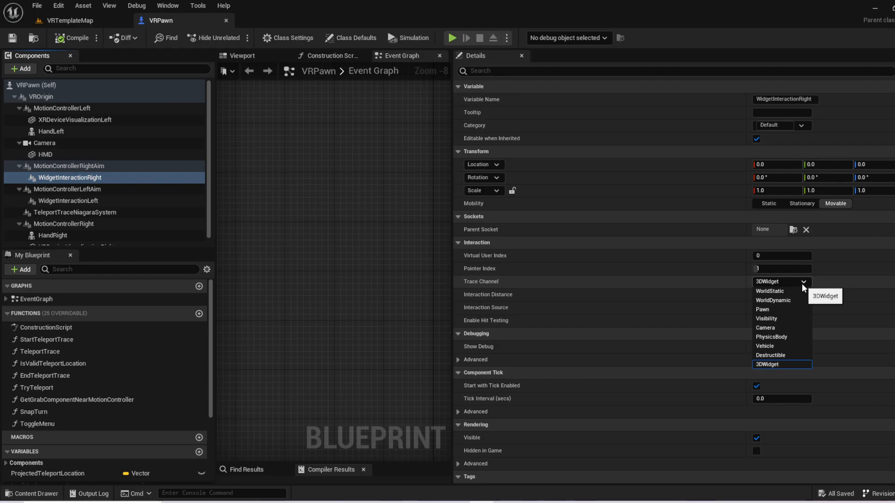
left_click(768, 364)
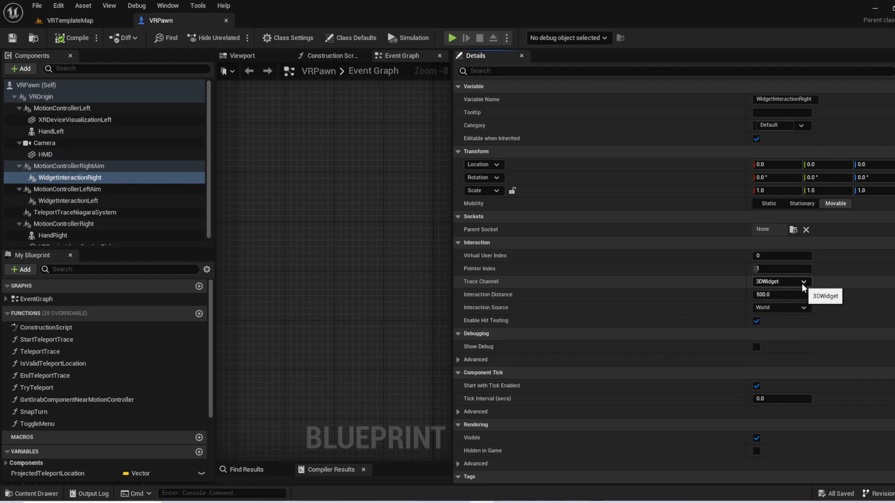
left_click(802, 281)
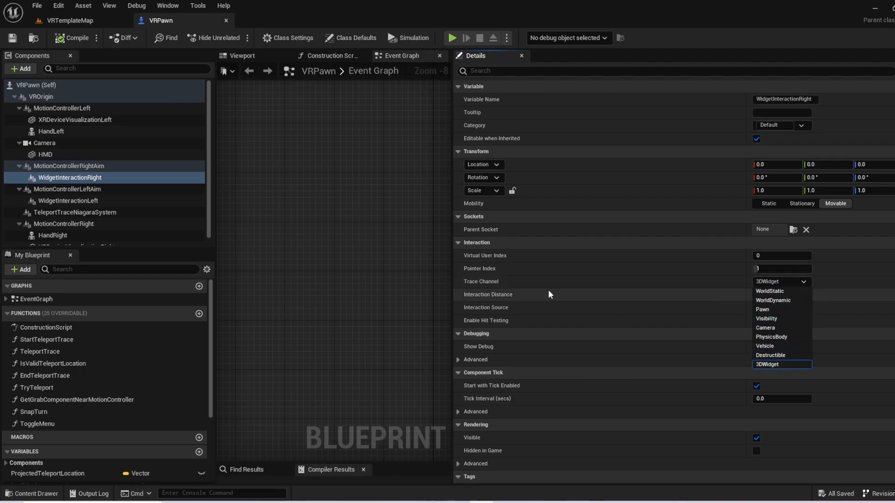
left_click(65, 166)
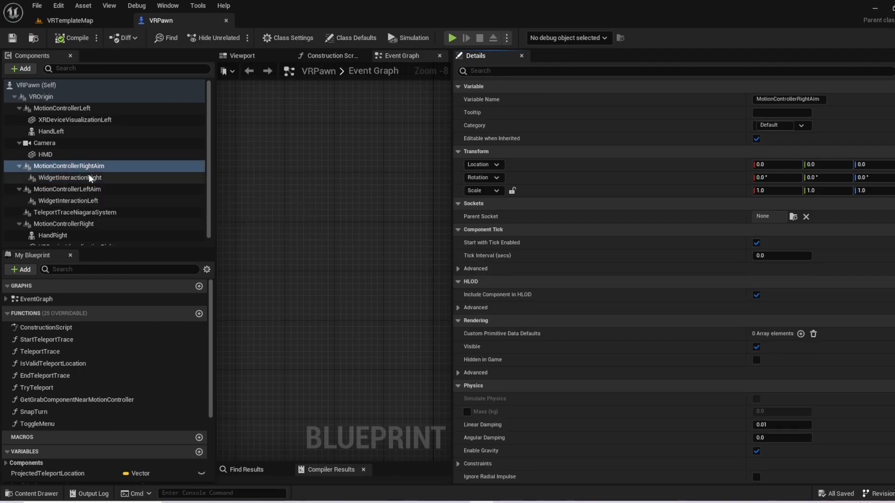
left_click(69, 177)
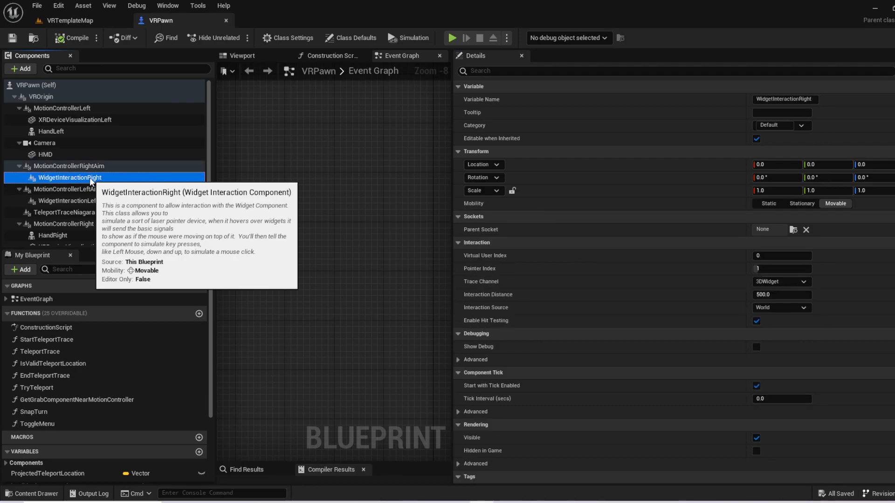
left_click(68, 201)
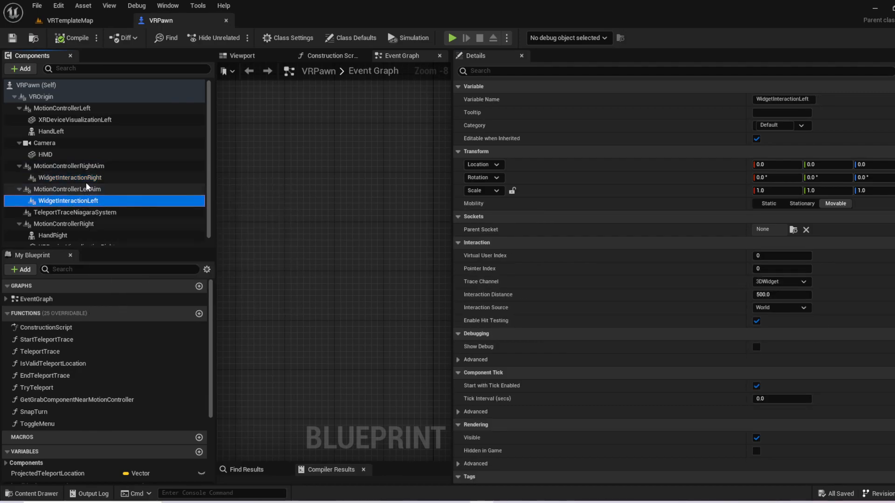
left_click(69, 178)
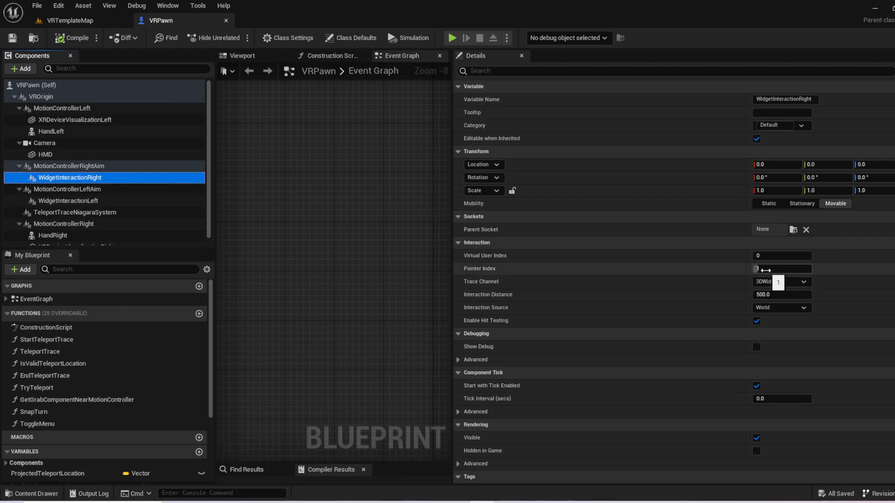
Set WidgetInteractionRight to Visibility trace channel, 1000 interaction distance, and Show Debug on
left_click(804, 281)
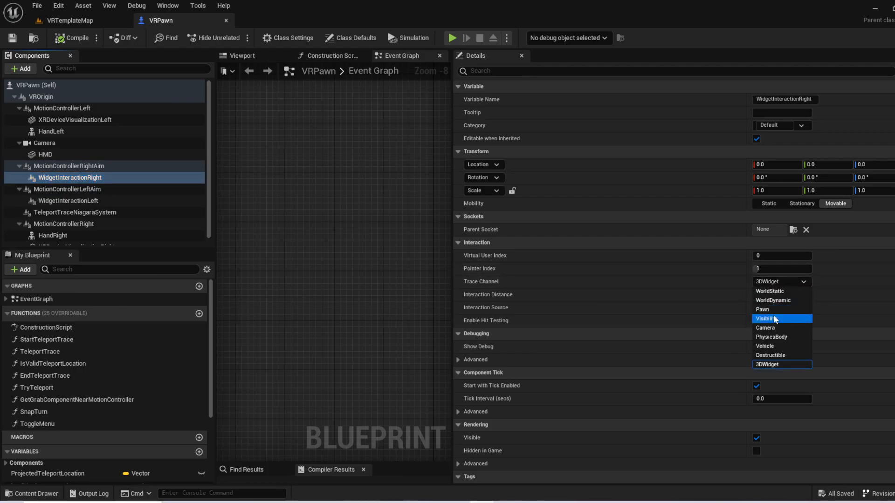
left_click(775, 319)
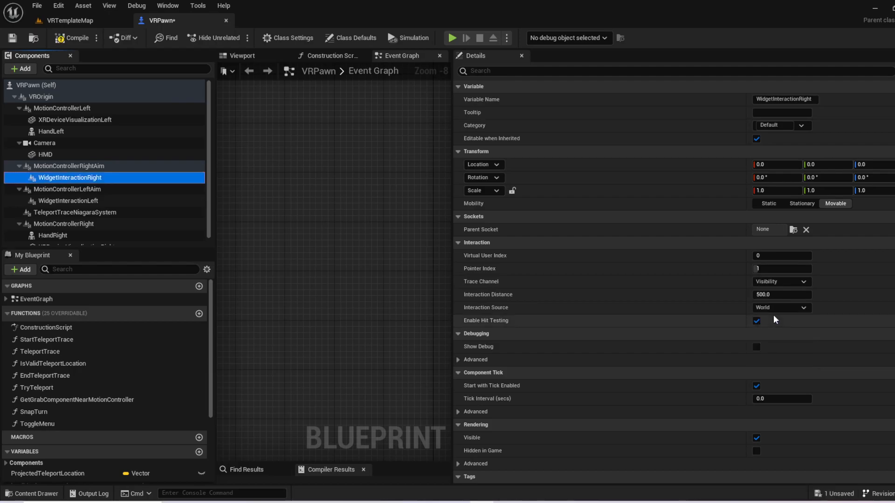
left_click(781, 294)
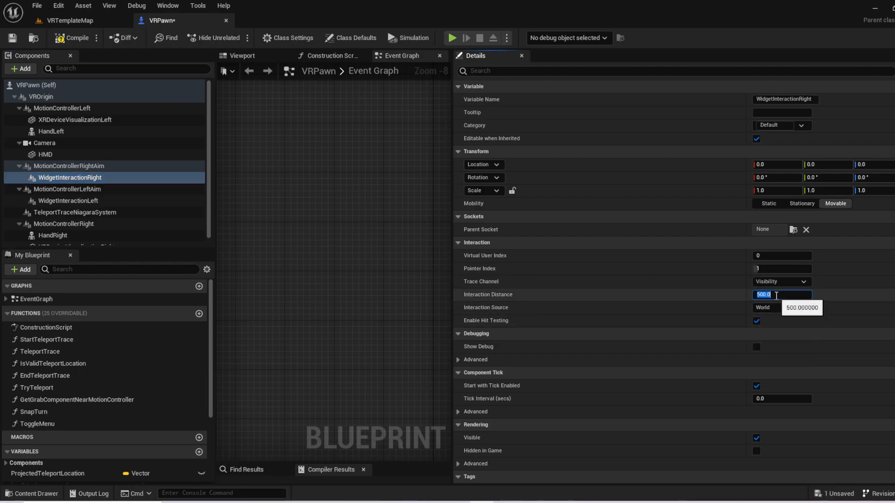
type("1000")
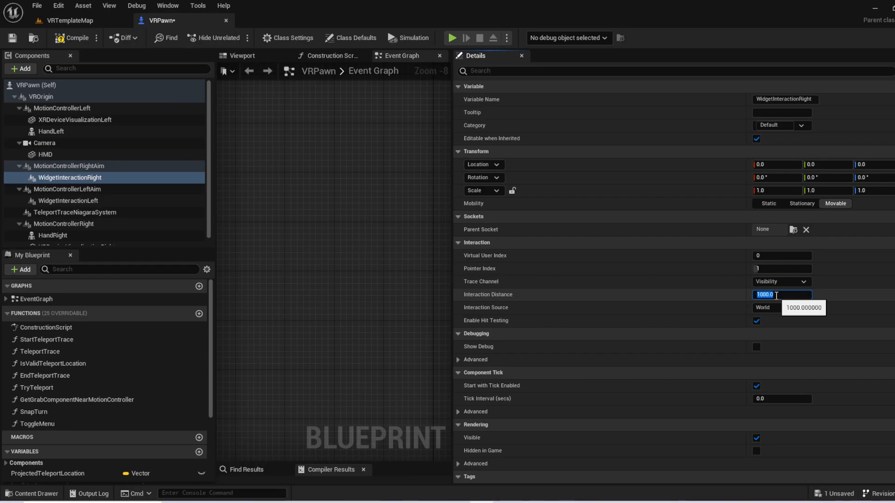
mouse_move(794, 307)
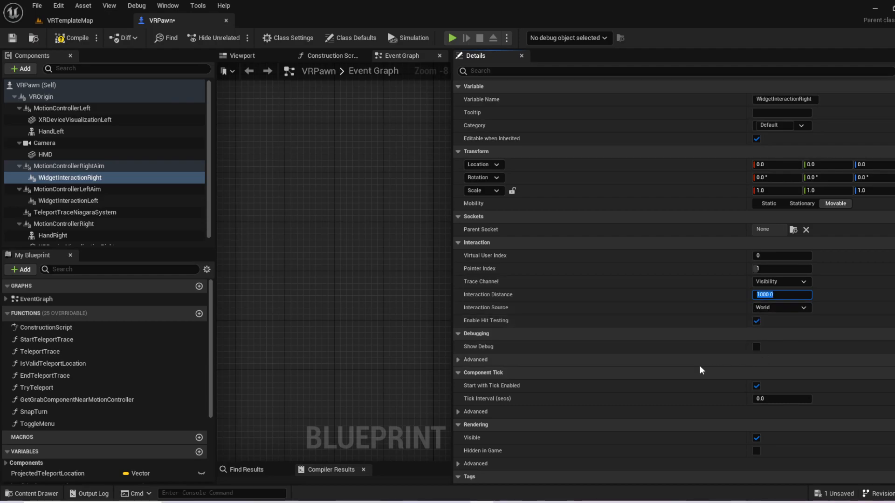
mouse_move(484, 352)
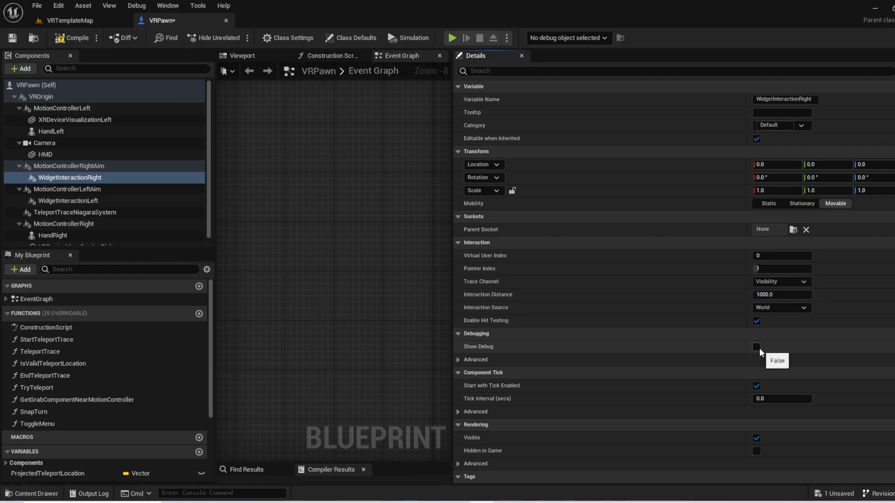
left_click(757, 347)
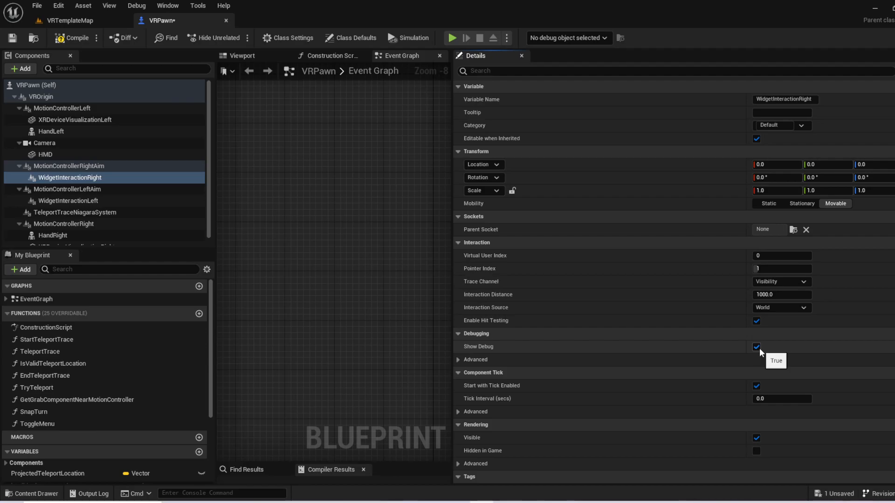
mouse_move(656, 345)
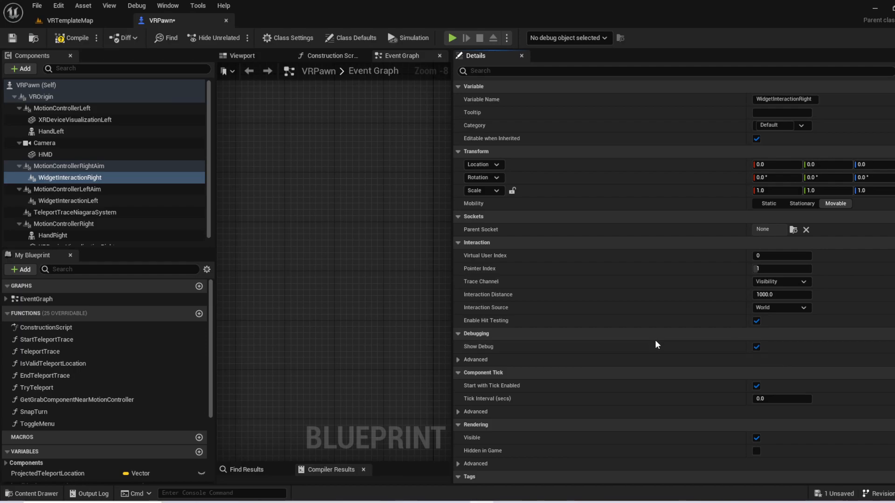
mouse_move(453, 246)
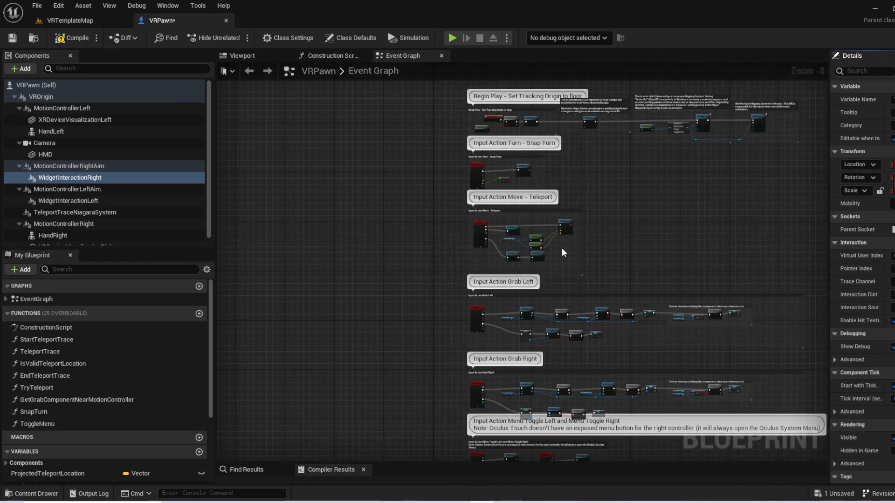
Add IA_Hand_Point_Right feeding a Press Pointer Key node targeting WidgetInteractionRight
scroll("down", 3)
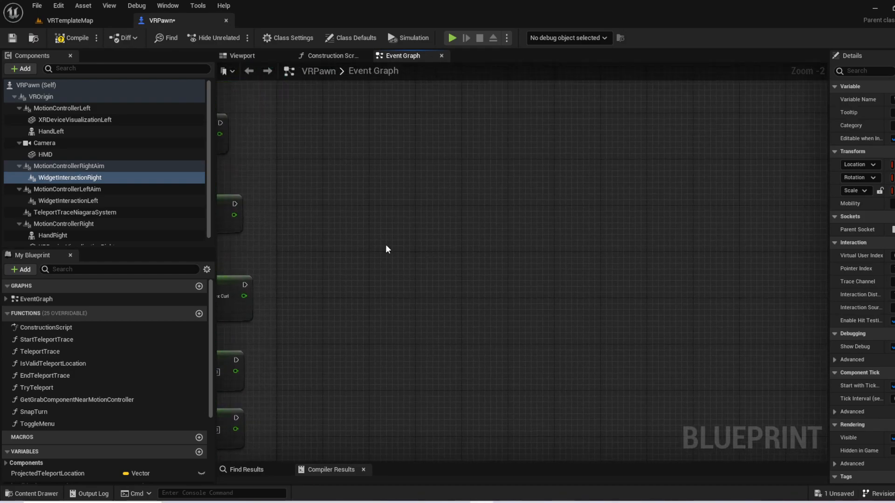
right_click(386, 249)
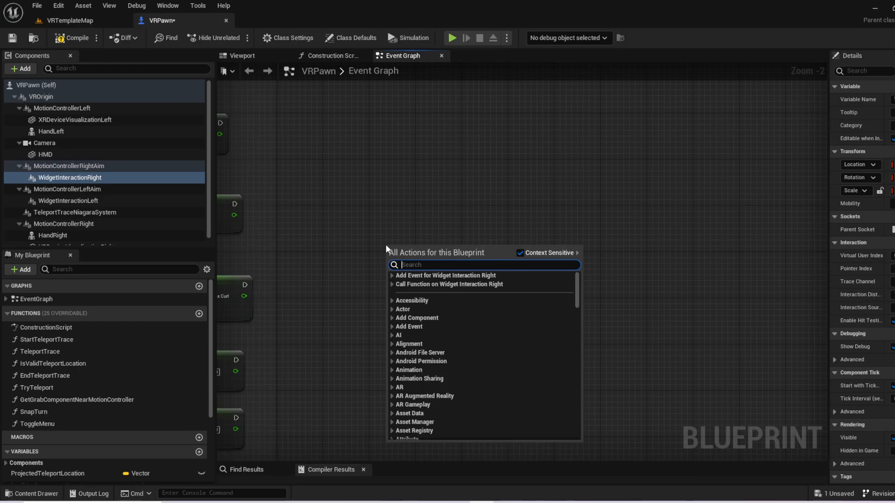
type("ia")
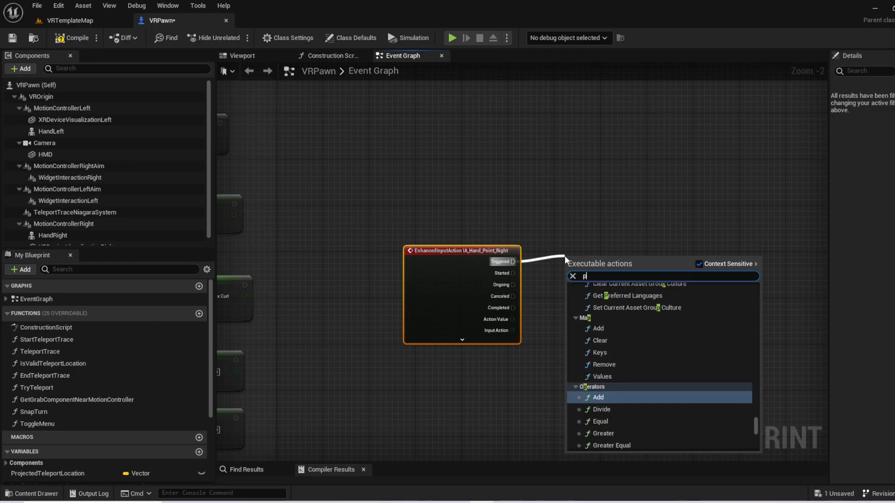
type("press point")
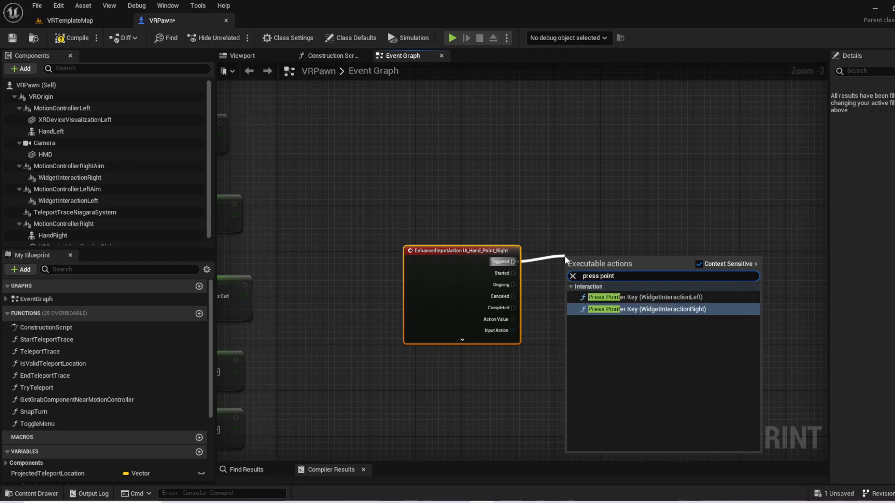
mouse_move(630, 312)
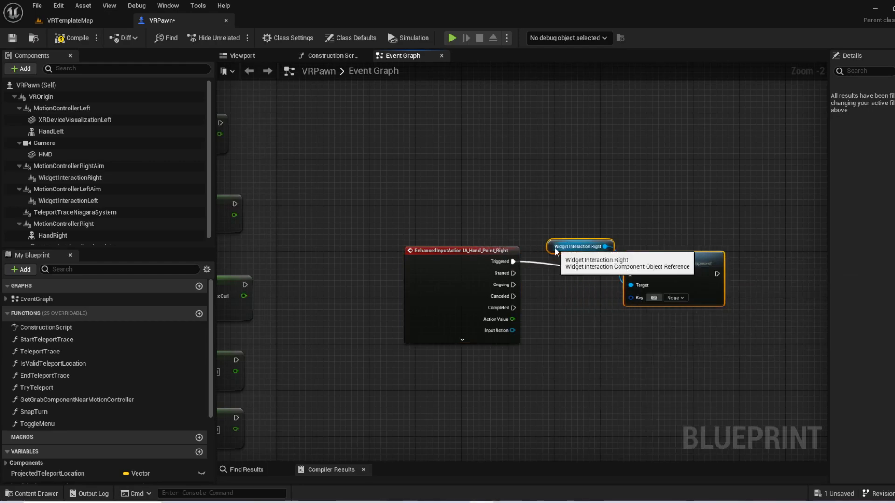
left_click_drag(580, 246, 576, 357)
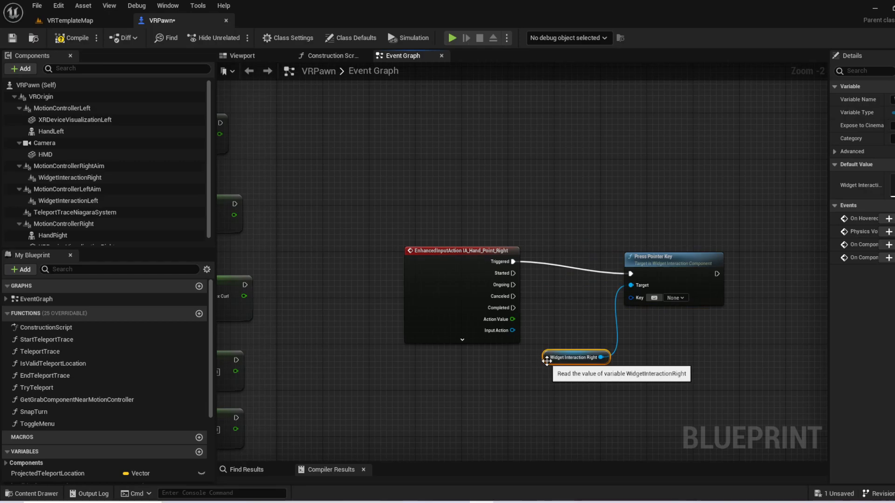
Set the Press Pointer Key node's key to Left Mouse Button
left_click(675, 298)
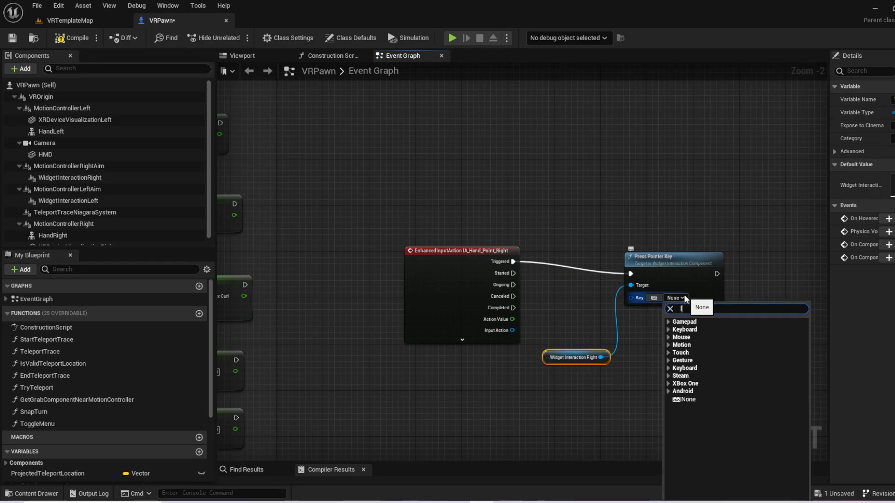
type("left mou")
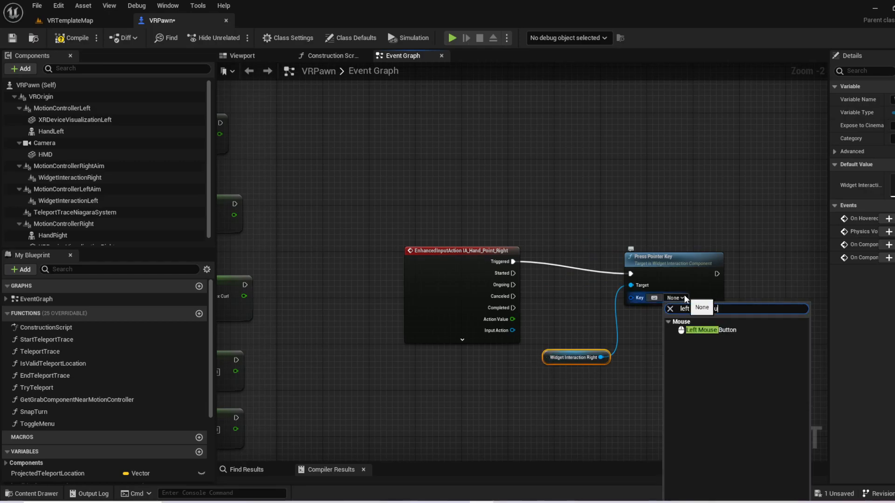
left_click(701, 330)
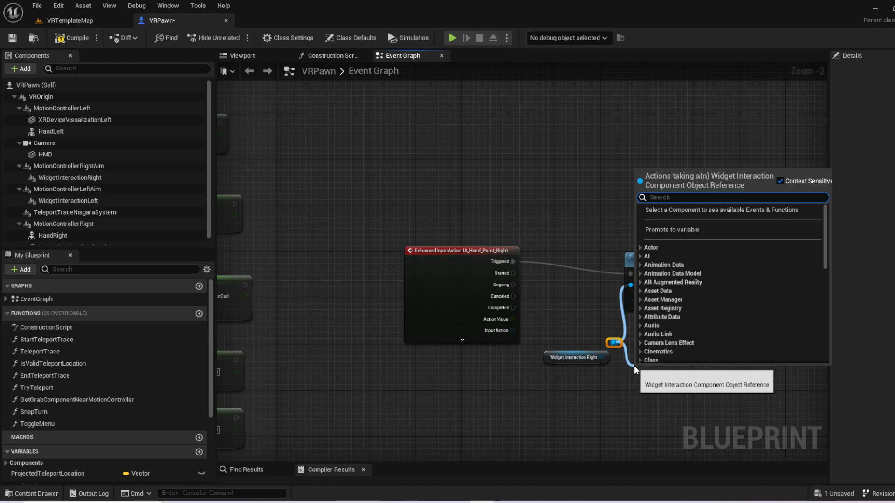
Add a Release Pointer Key node with Left Mouse Button, wired from the point action's Canceled output
type("relea")
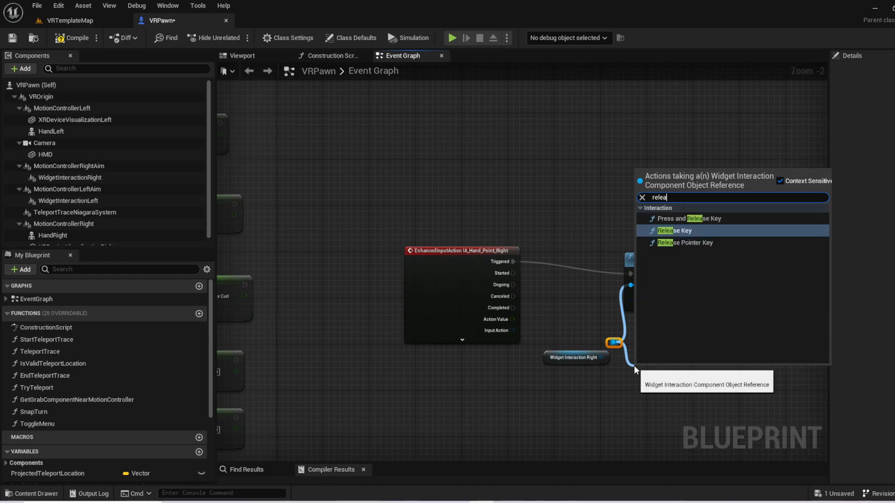
left_click(684, 242)
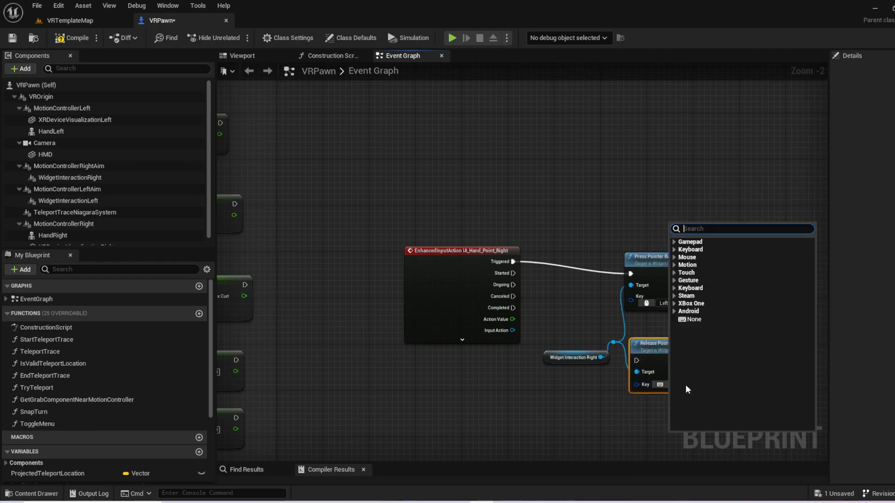
type("left mouse bu")
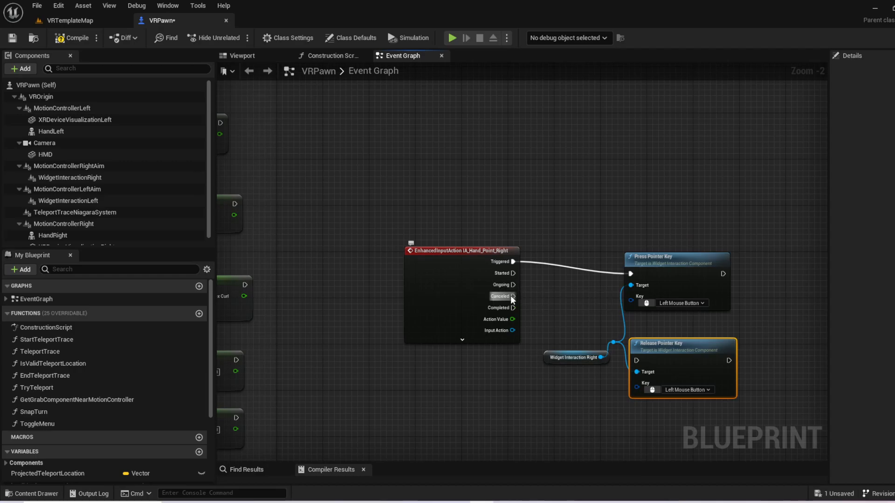
left_click_drag(513, 296, 635, 360)
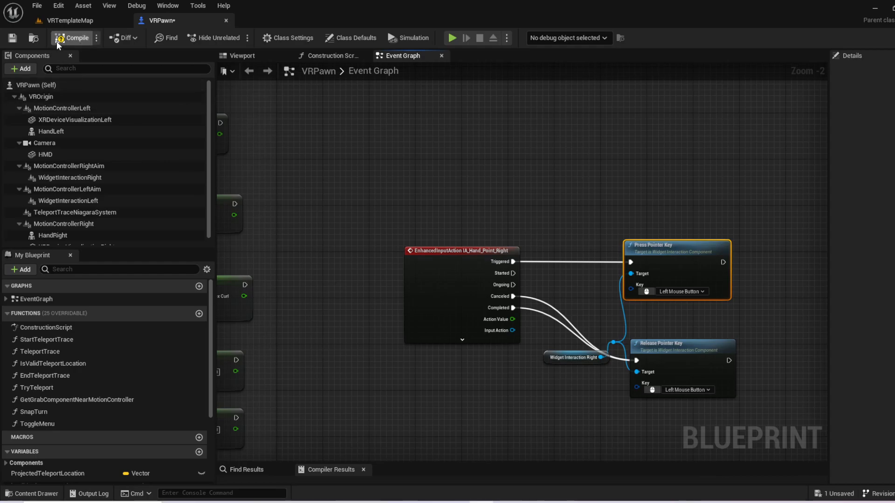
mouse_move(13, 38)
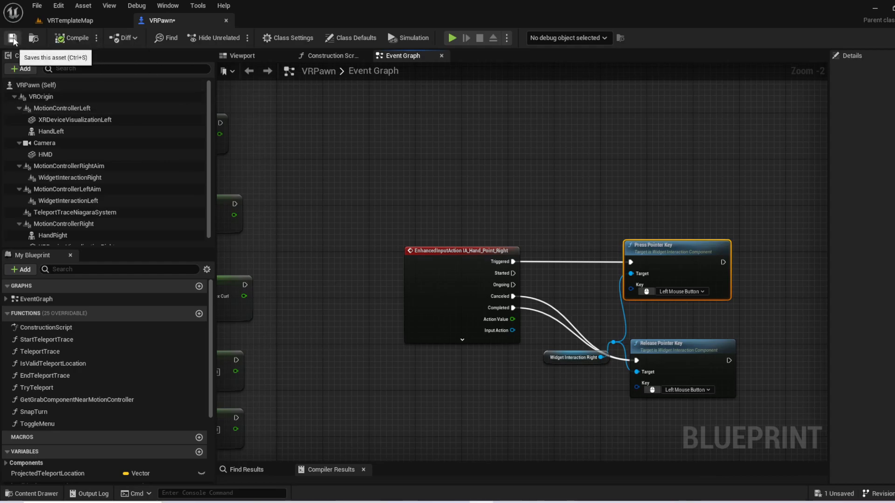
Save and close VRPawn, then create and enter a UI content folder
left_click(11, 38)
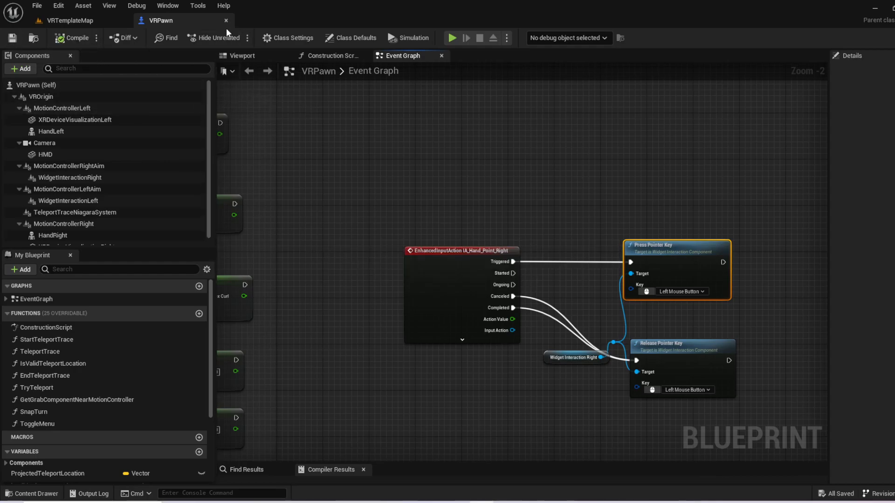
left_click(65, 20)
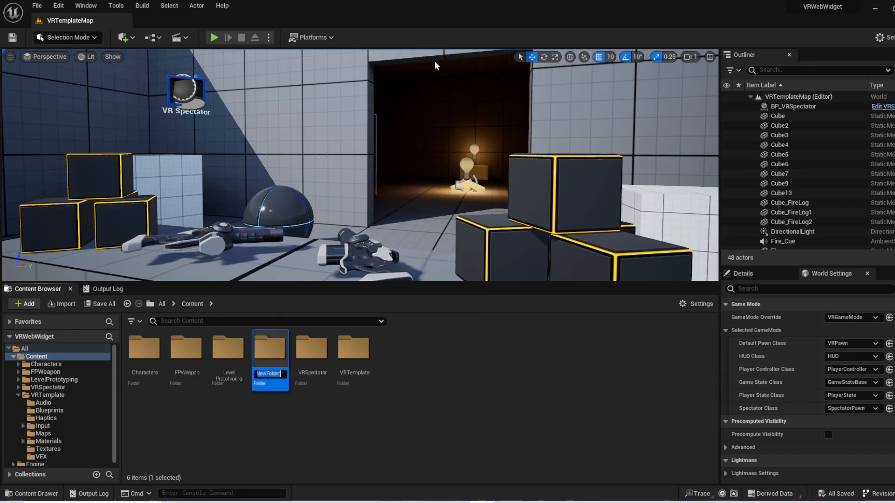
type("UI")
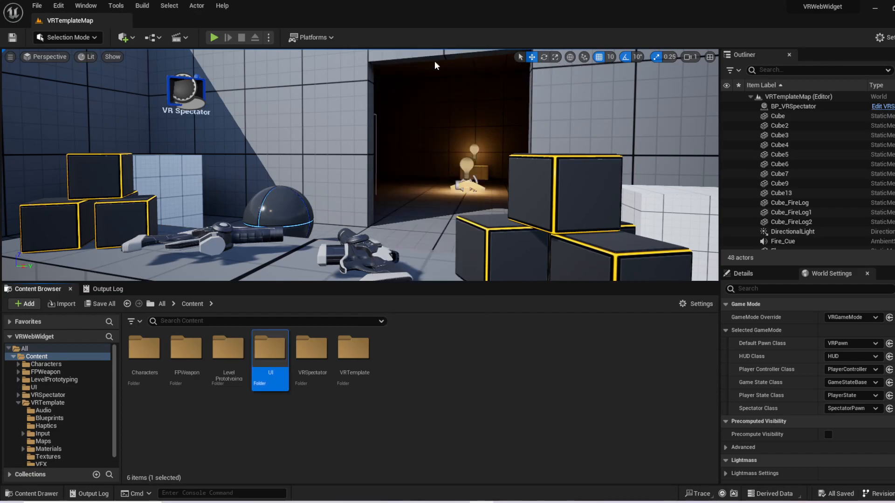
mouse_move(274, 369)
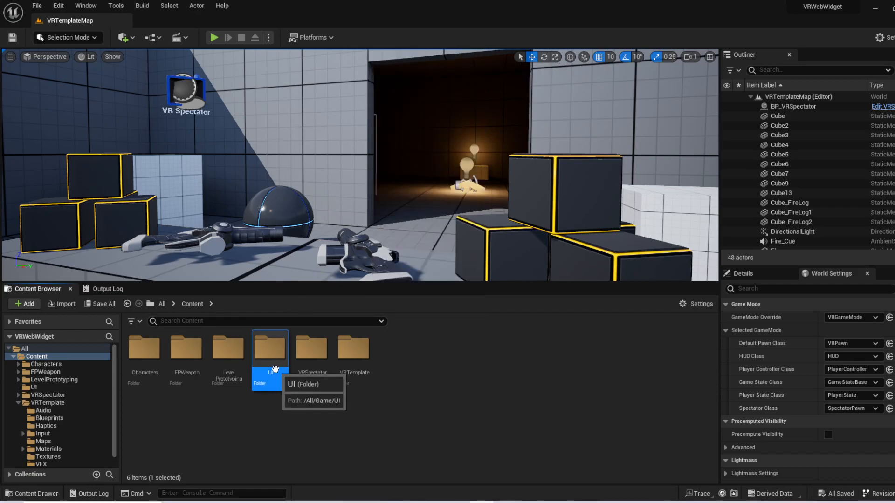
double_click(269, 350)
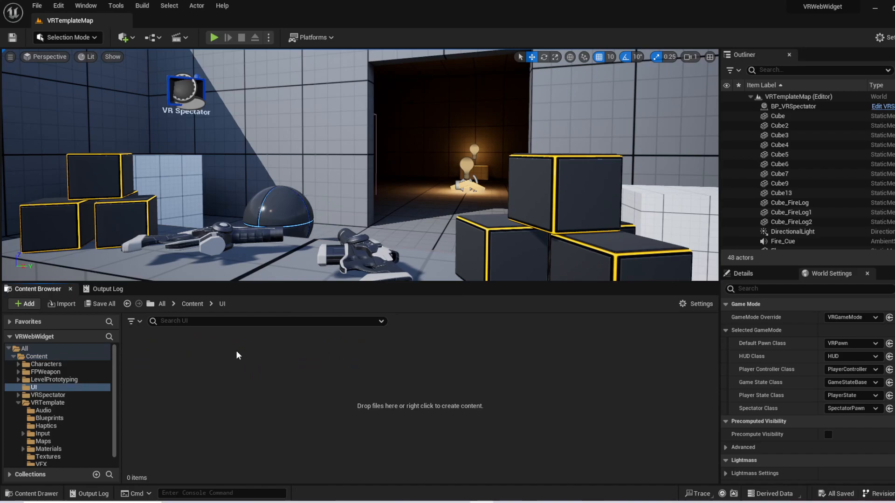
Create a User Widget blueprint named WebWidget in UI and open it
right_click(238, 355)
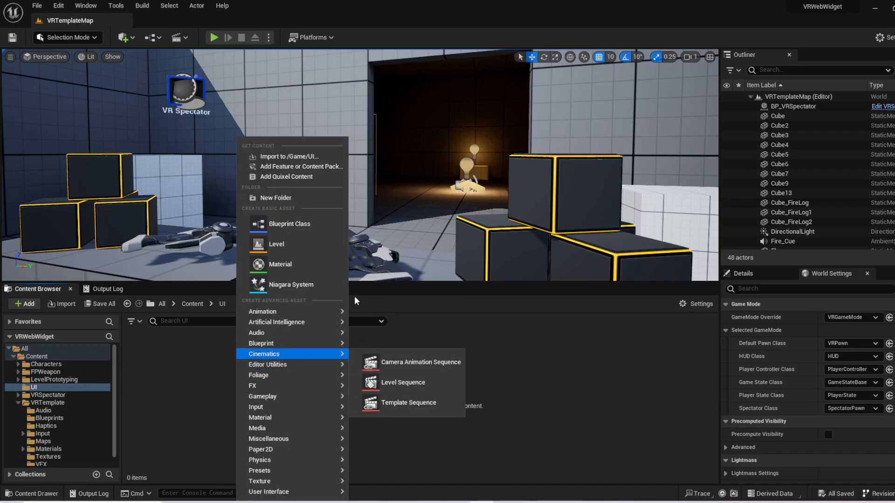
mouse_move(269, 492)
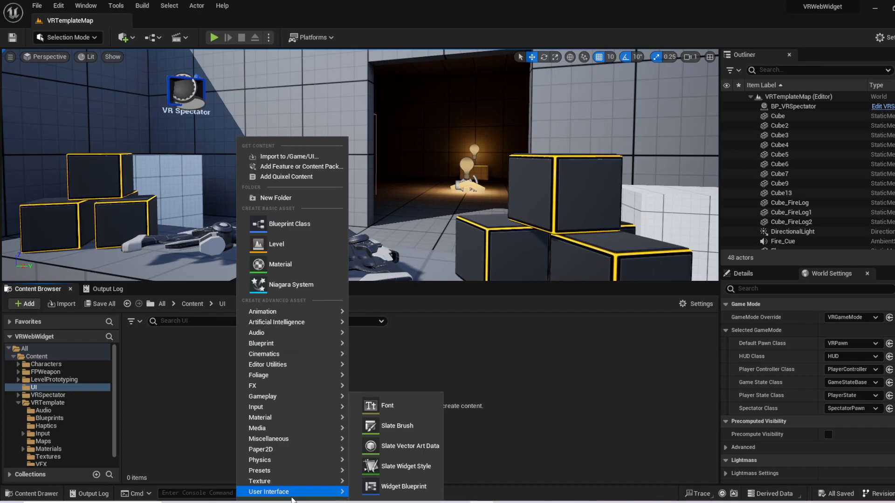
left_click(397, 487)
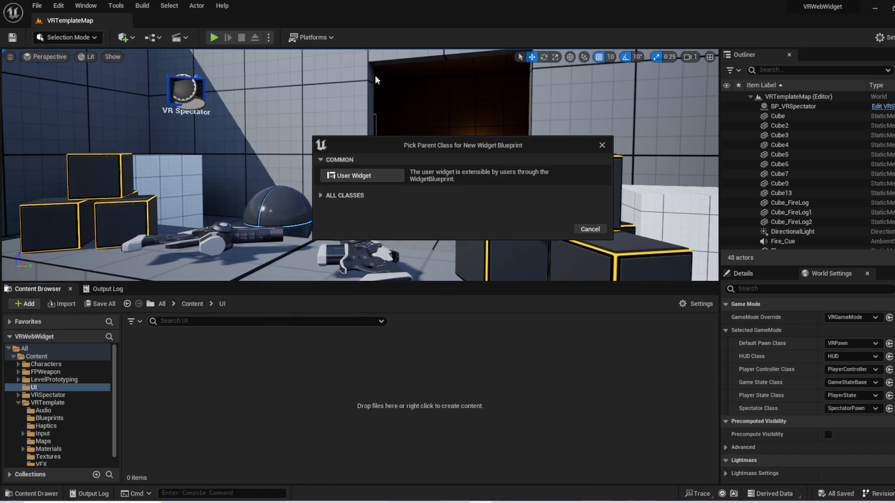
left_click(355, 175)
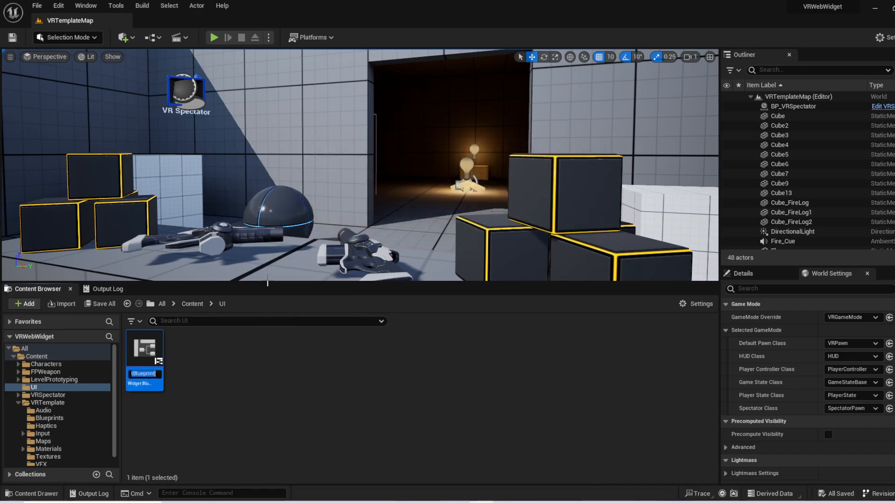
type("WebWid")
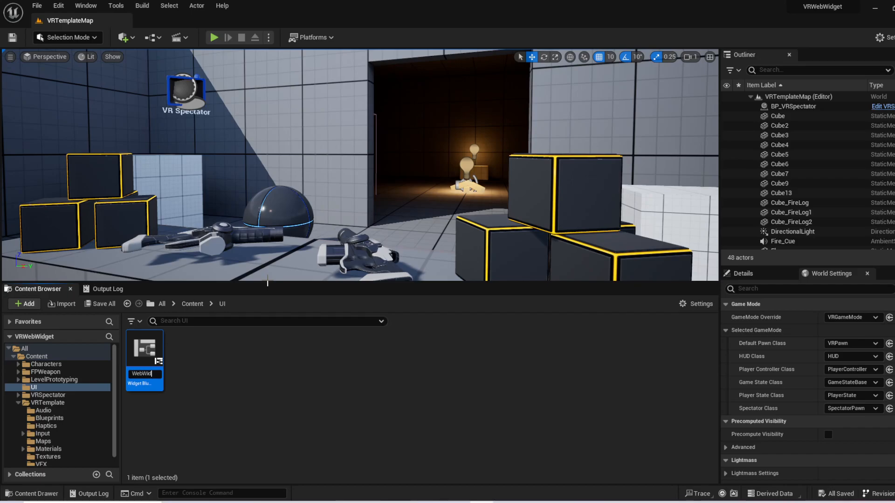
mouse_move(137, 356)
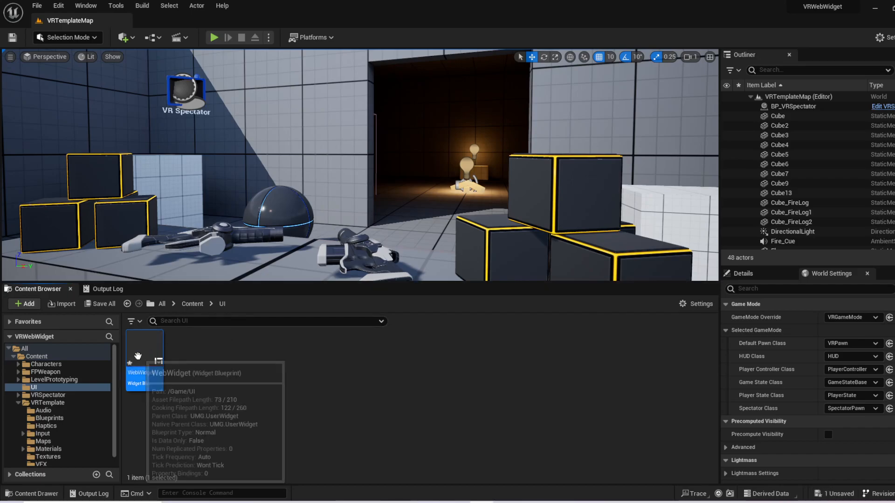
double_click(143, 348)
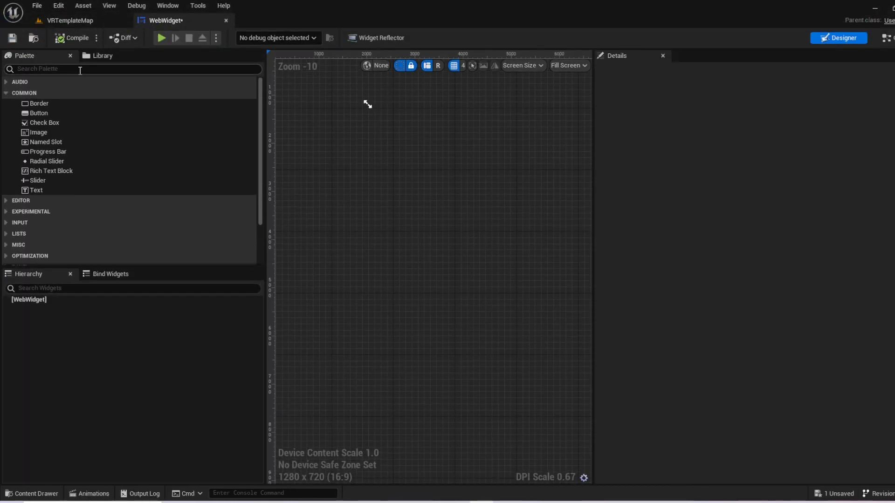
Add a Canvas Panel and place a Web Browser inside it, selecting it for its settings
type("canvas p")
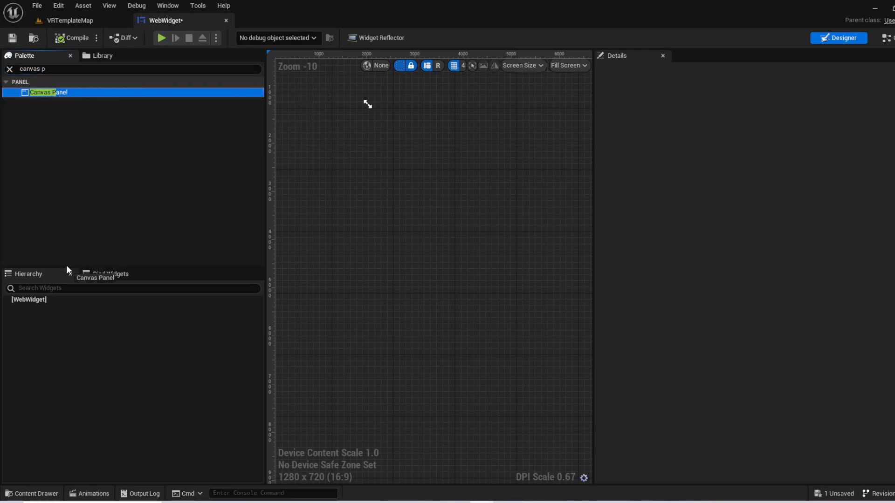
left_click(49, 92)
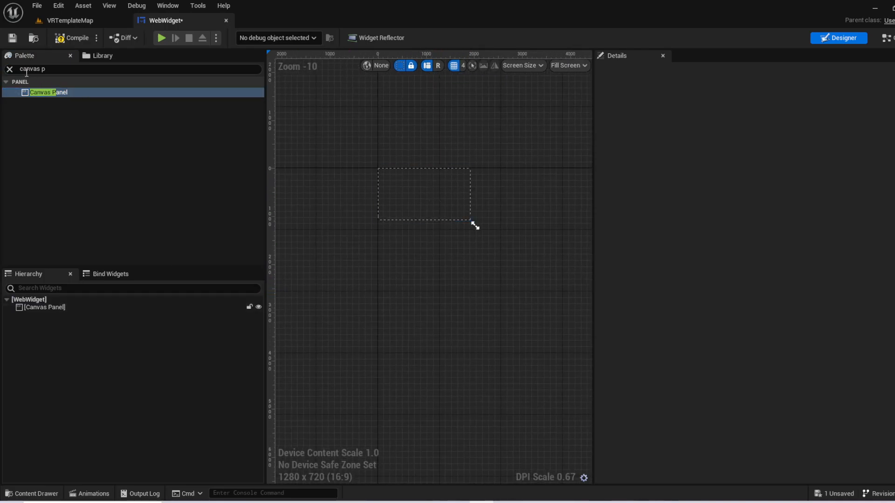
left_click(8, 69)
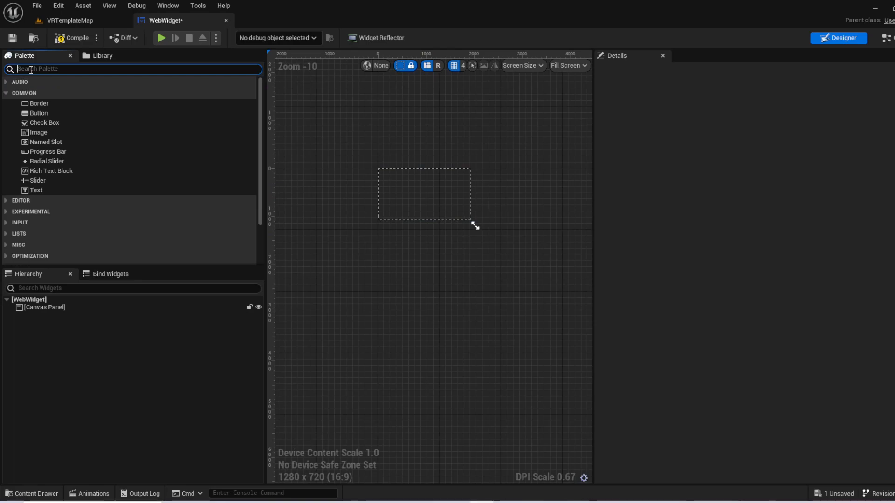
type("web")
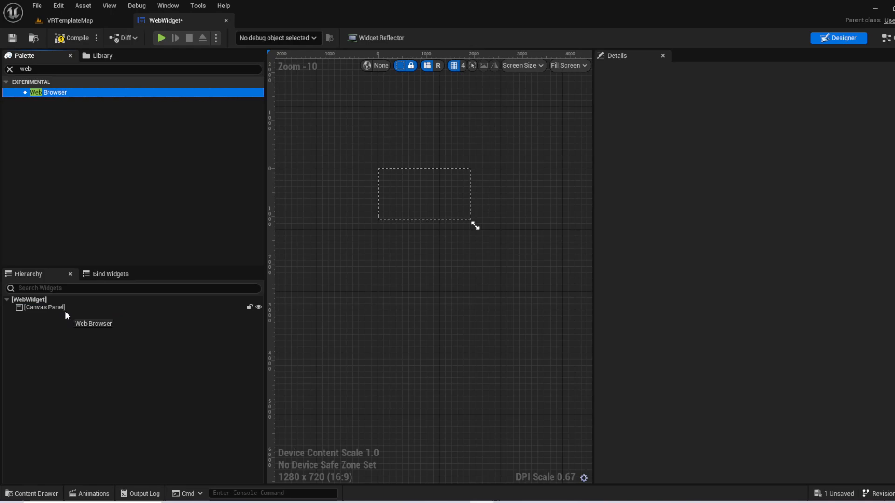
left_click_drag(51, 92, 423, 193)
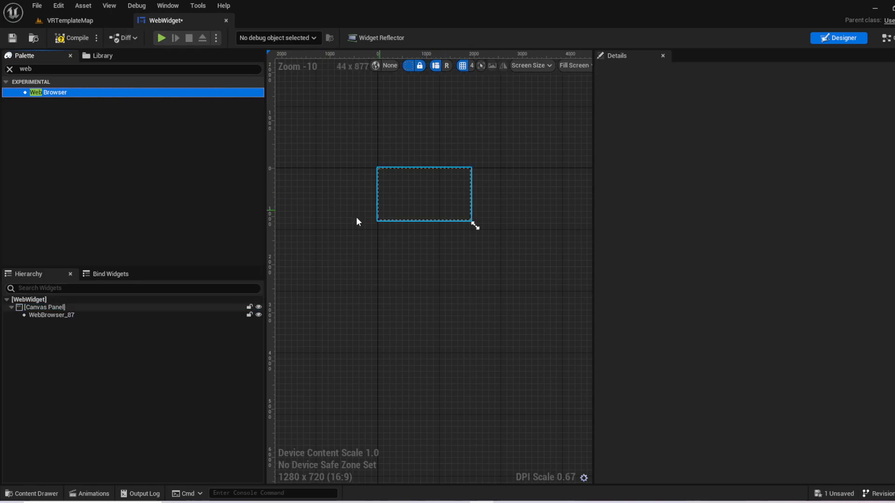
left_click(51, 315)
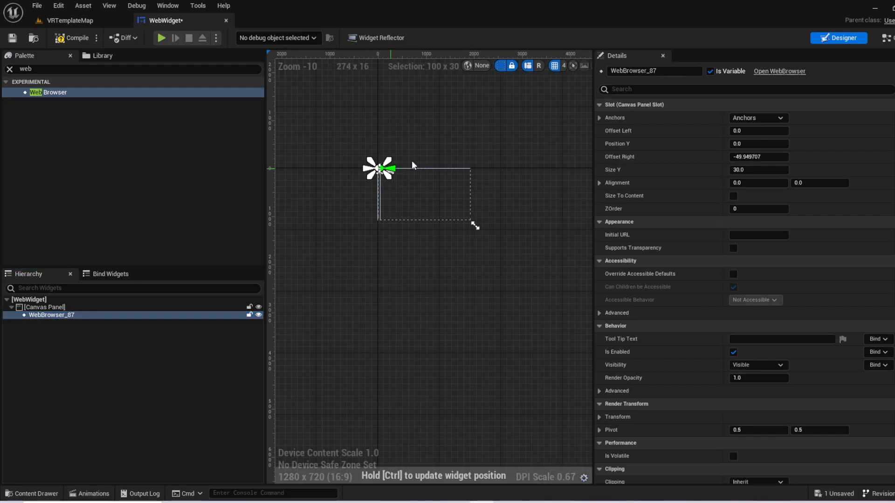
mouse_move(358, 188)
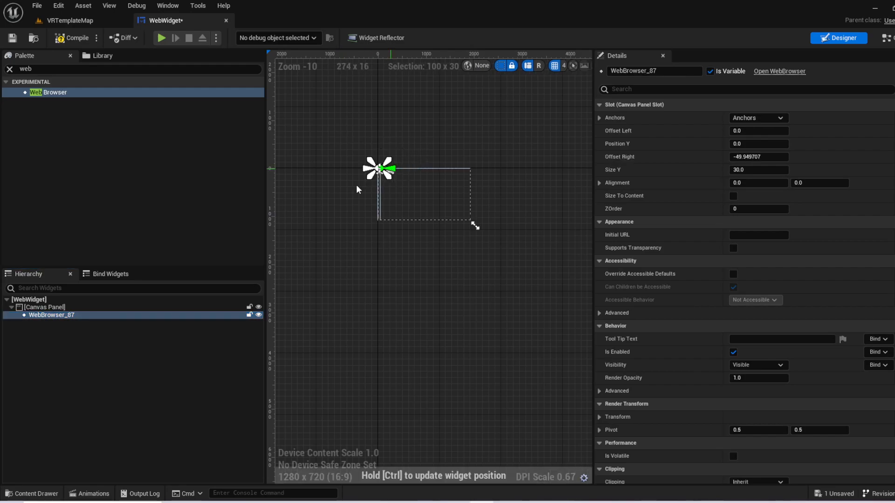
mouse_move(375, 234)
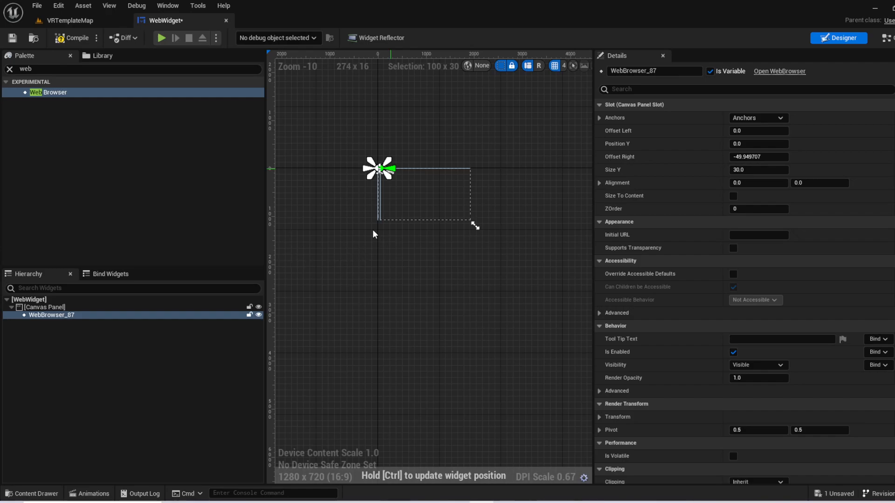
mouse_move(241, 5)
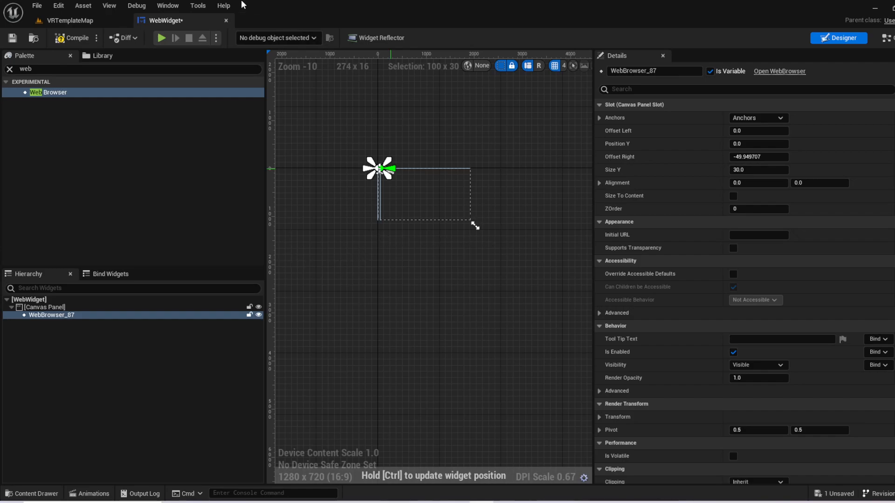
mouse_move(311, 261)
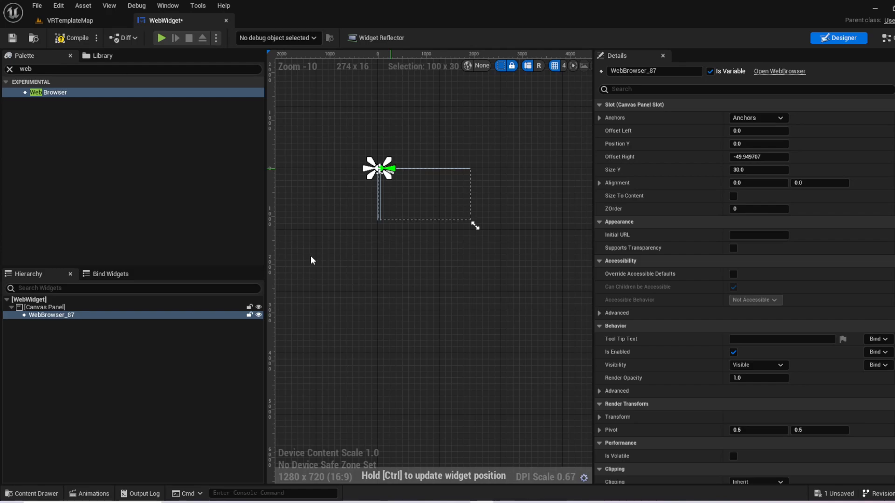
mouse_move(527, 496)
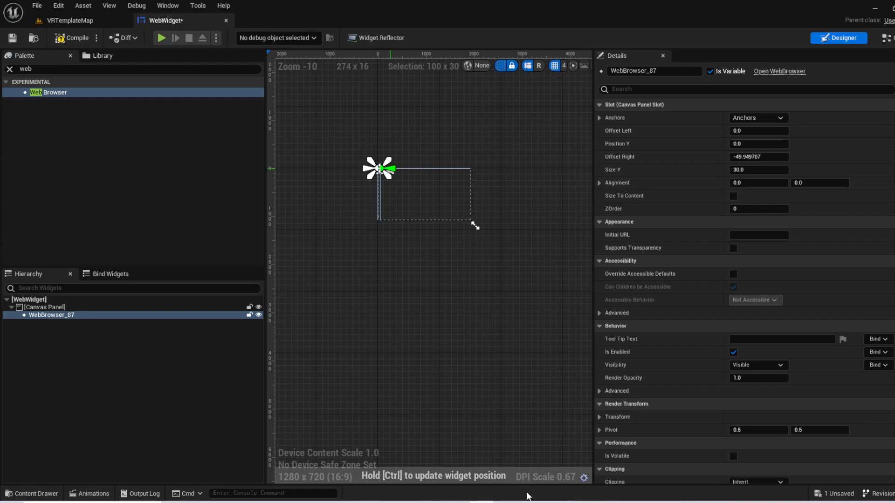
mouse_move(807, 4)
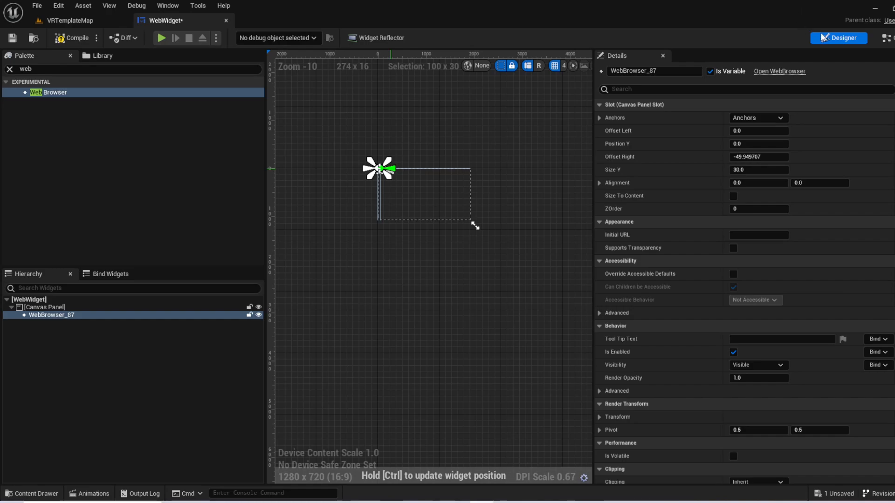
mouse_move(397, 194)
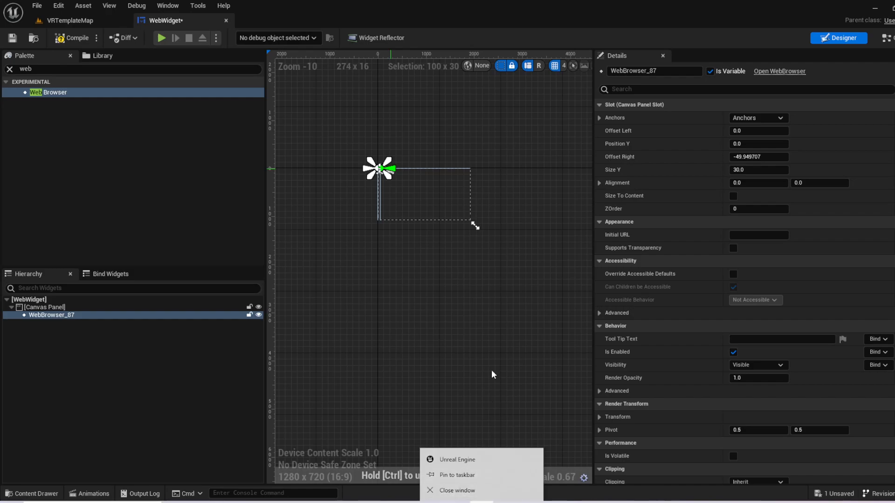
Cancel closing the widget editor and open the Web Browser's anchor presets
left_click(494, 375)
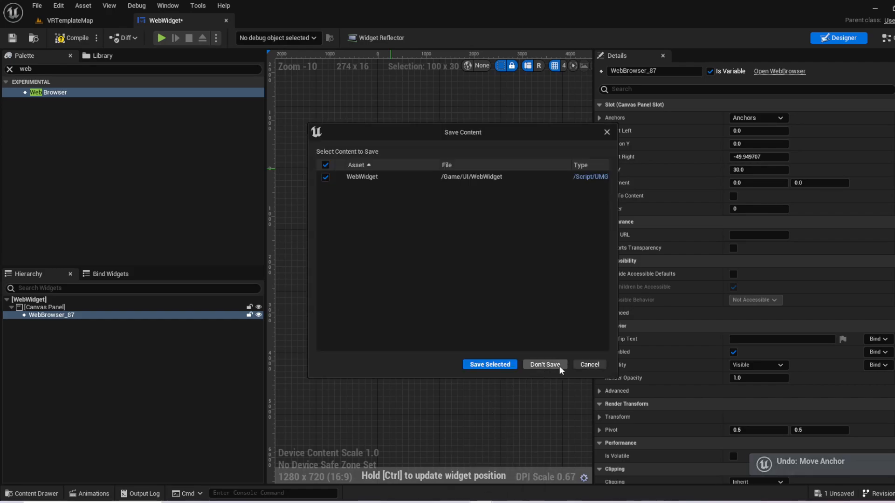
left_click(545, 365)
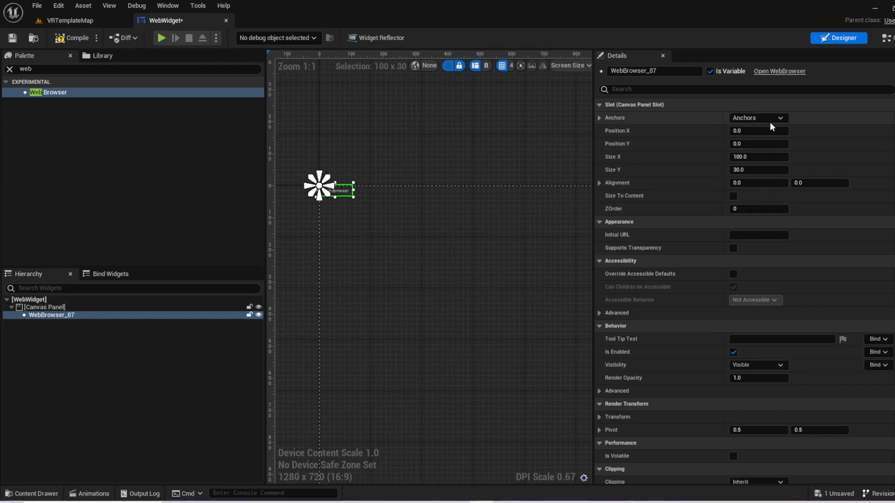
left_click(778, 118)
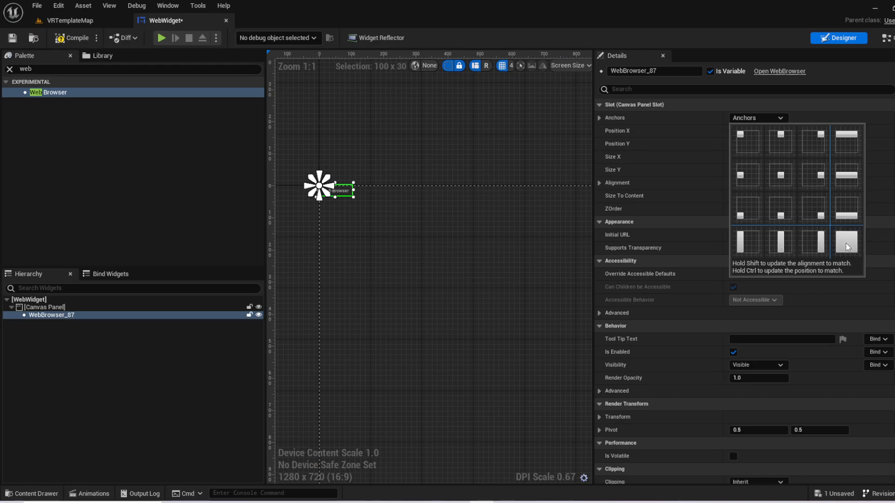
Stretch the Web Browser to fill the canvas and set Initial URL to the rumble.com portfolio overview page
left_click(850, 242)
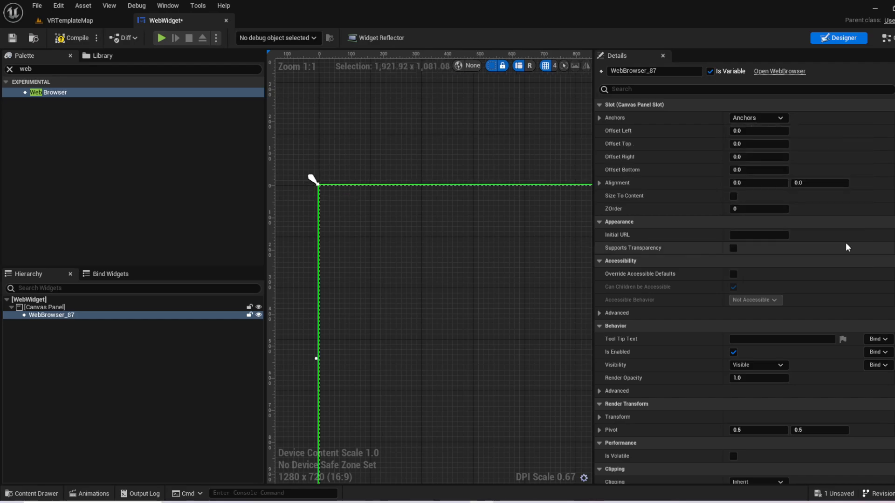
left_click_drag(314, 183, 388, 177)
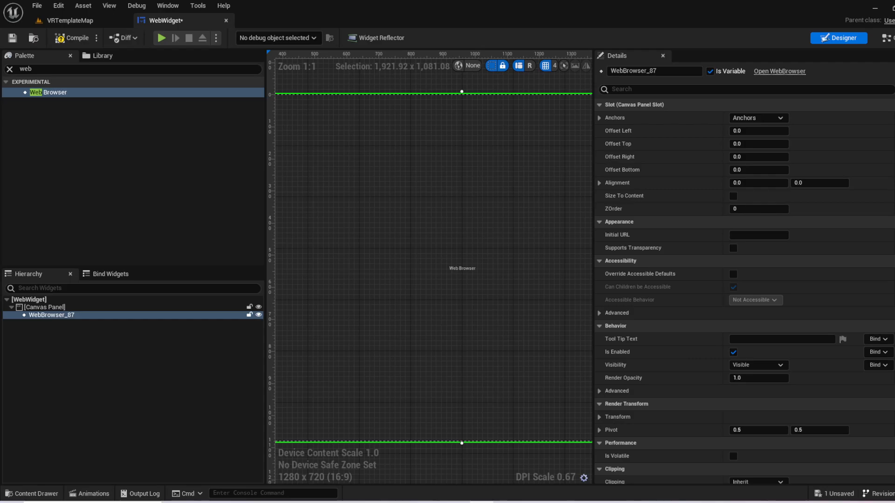
mouse_move(772, 242)
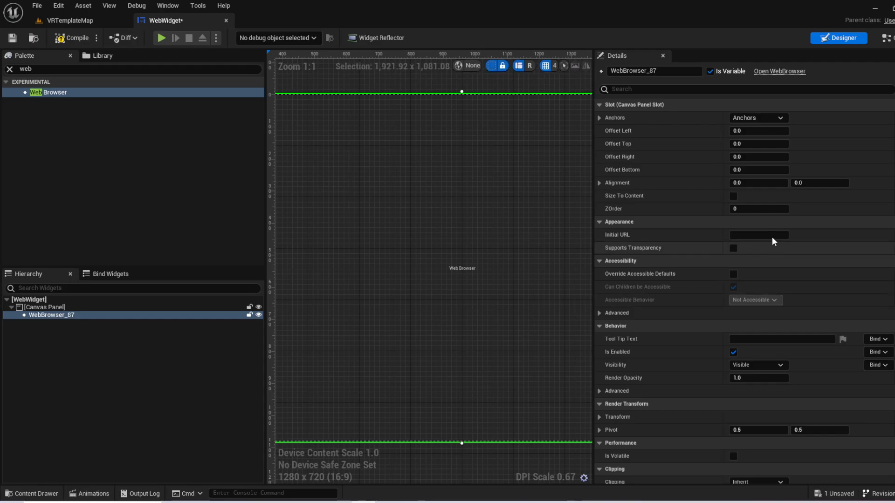
type("https://rumble.com/v2gde4g-ihg-portfolio-overview-v2.html")
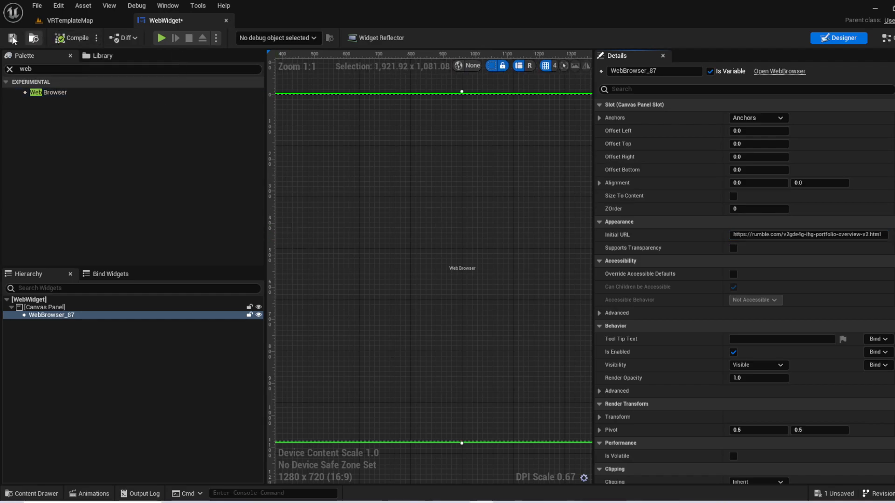
Save the WebWidget blueprint and locate its asset in the content folder
left_click(13, 39)
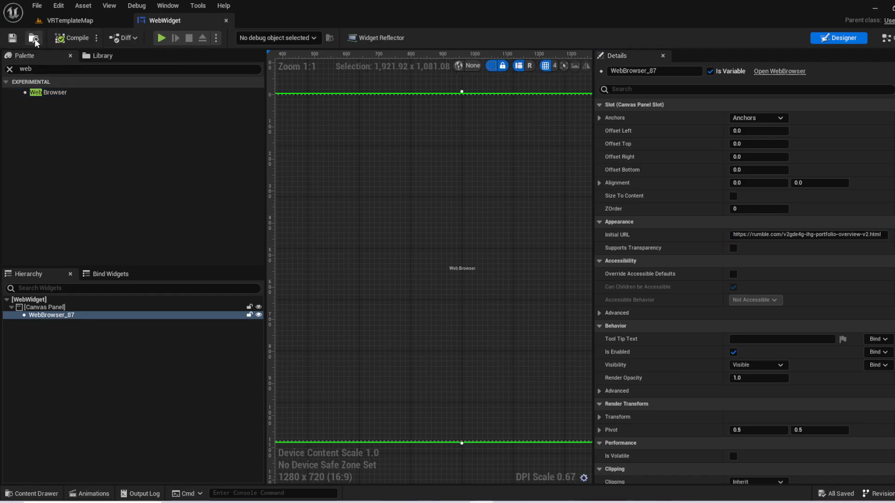
left_click(70, 21)
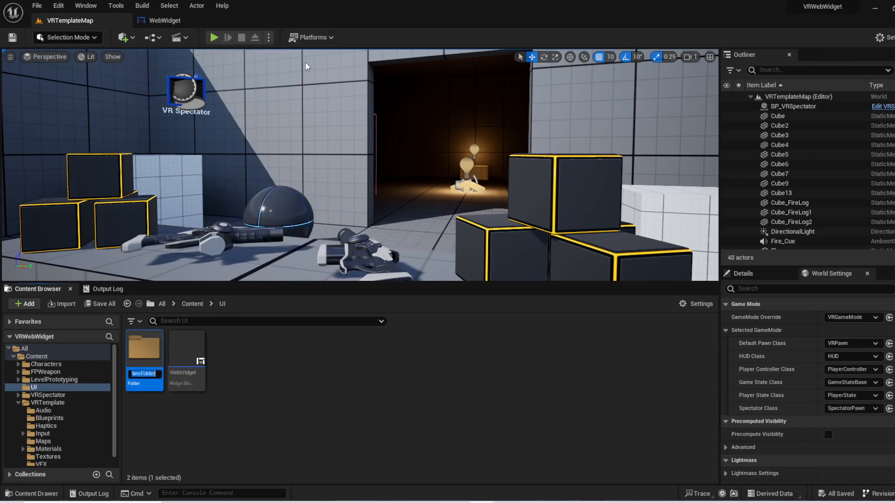
Create an Actor Blueprint named WebWidgetActor in the UIActors folder and open it for editing
type("UIAC")
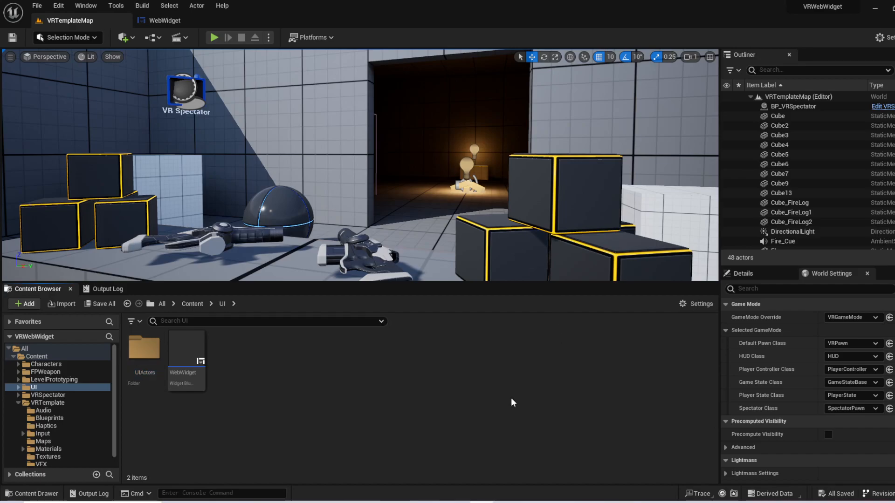
mouse_move(144, 370)
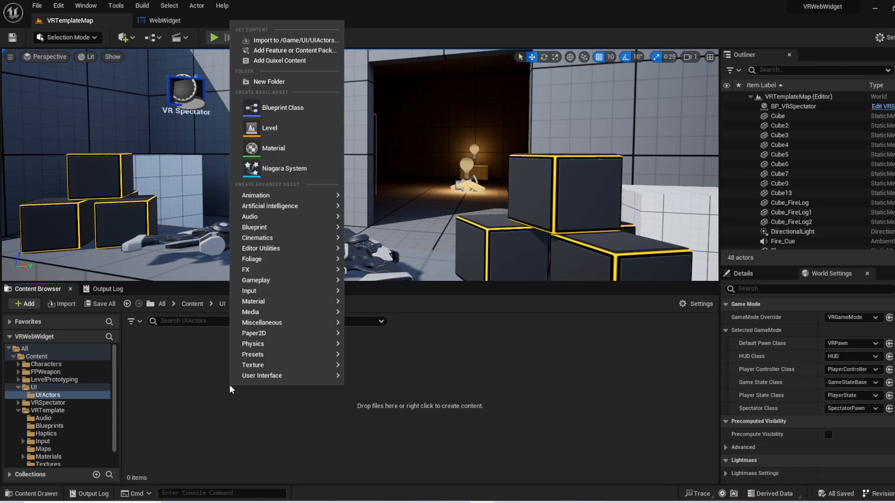
mouse_move(234, 391)
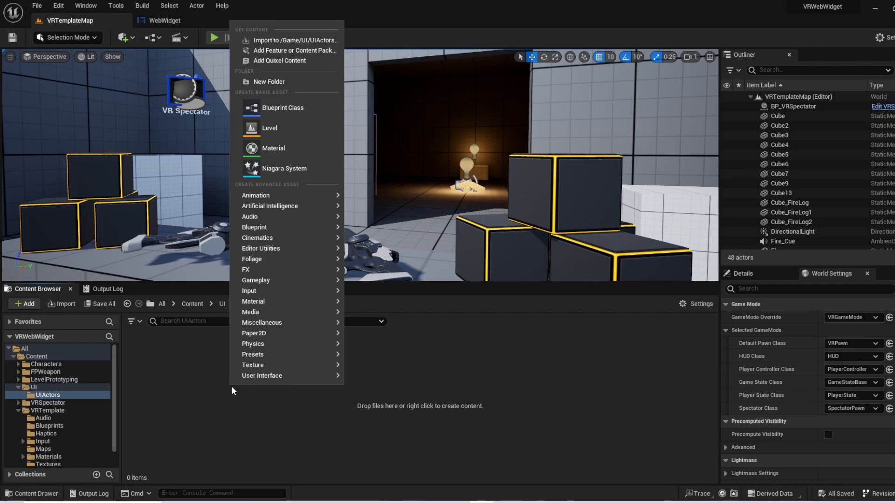
left_click(307, 106)
type("bWidgetA")
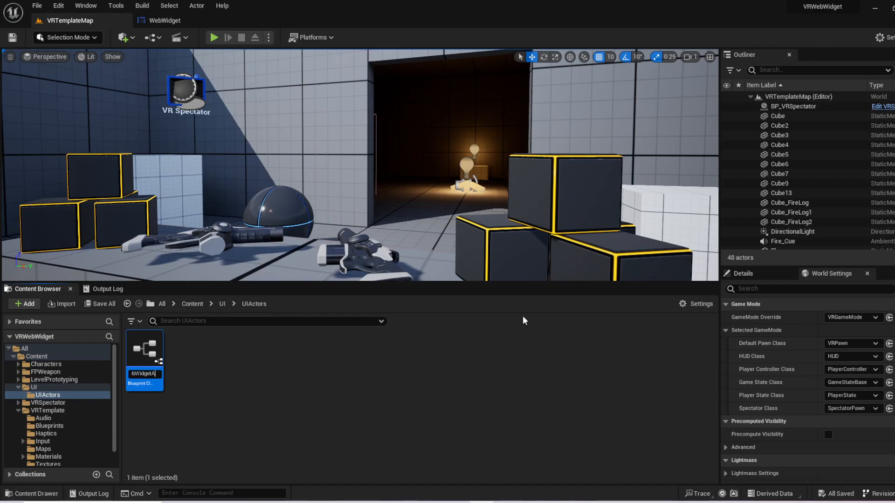
key("Enter")
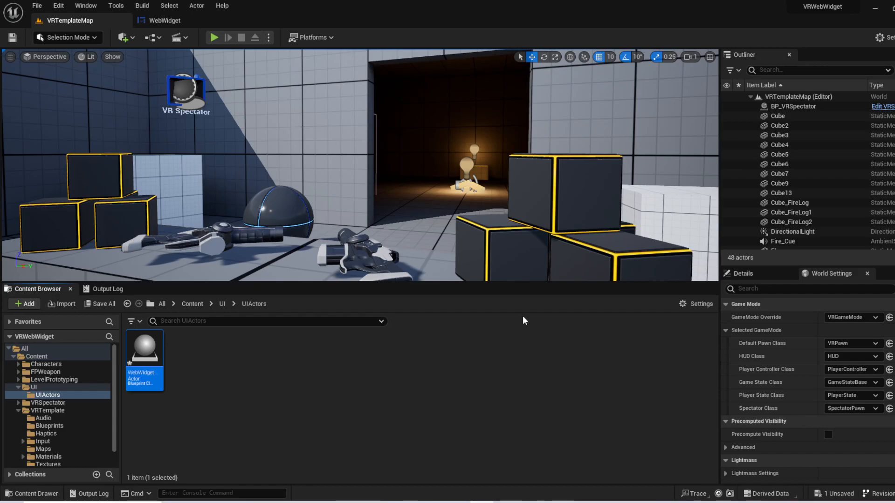
double_click(144, 347)
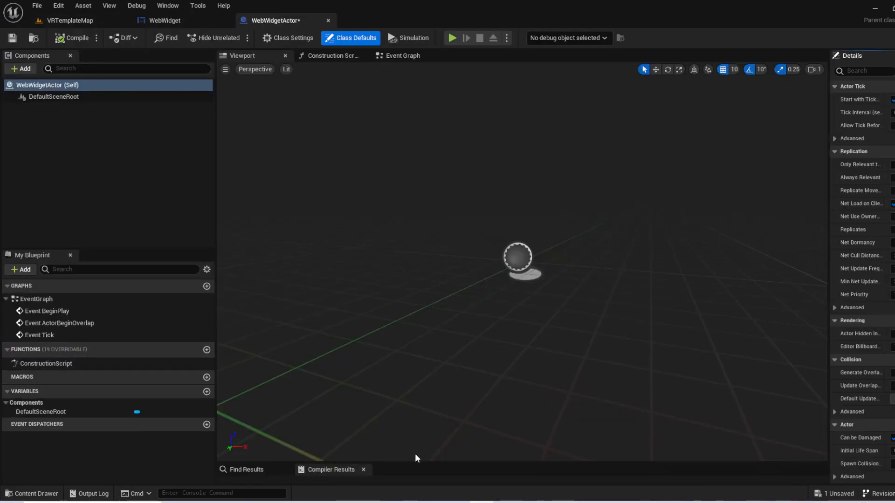
mouse_move(64, 99)
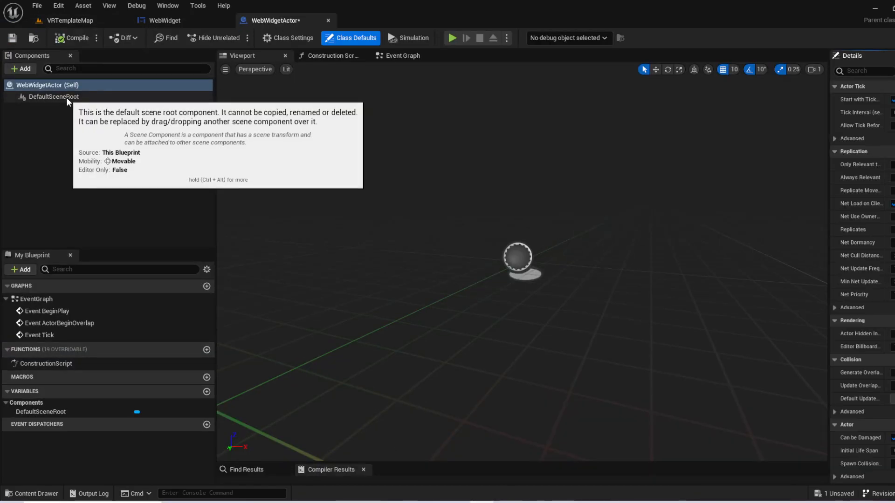
Add a Widget component under DefaultSceneRoot with draw size 1920 by 1080
left_click(54, 96)
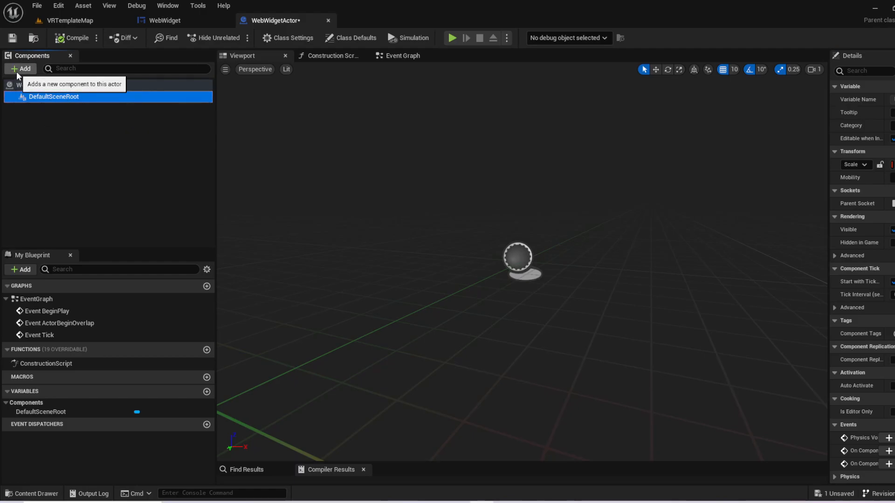
left_click(20, 69)
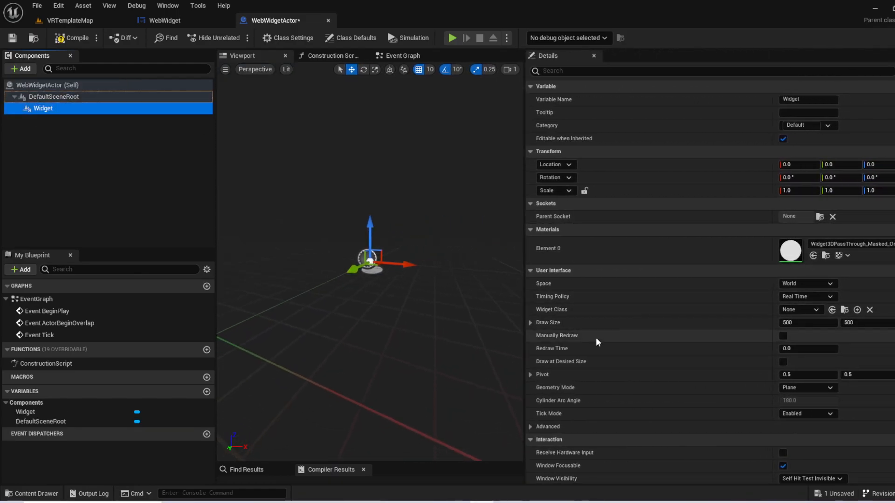
left_click(807, 323)
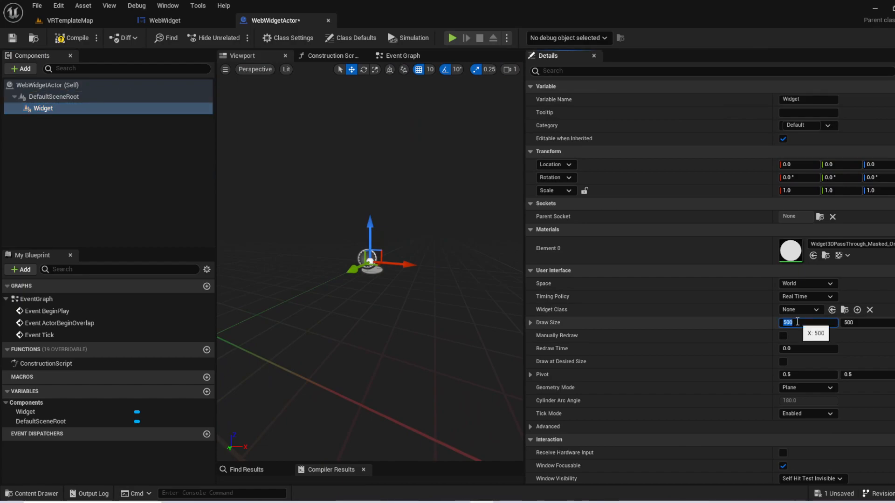
type("1920")
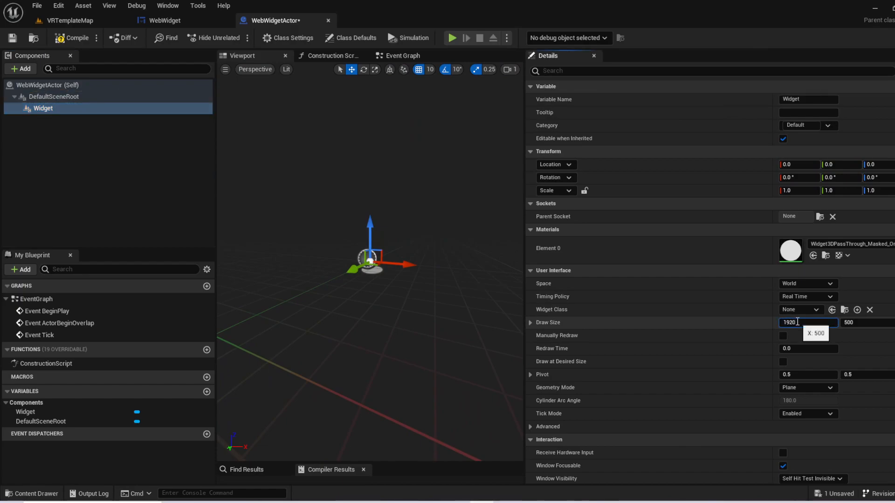
type("1080")
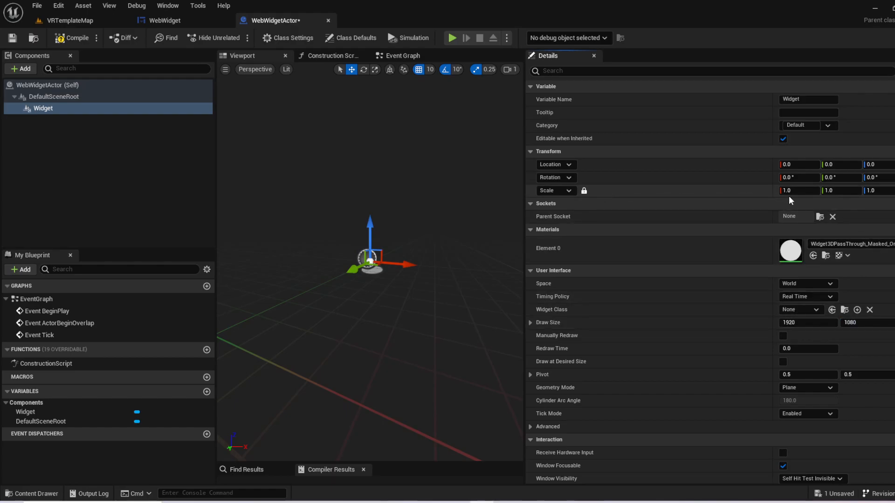
Set the Widget component scale to 0.2 and its widget class to WebWidget, then compile
left_click(792, 190)
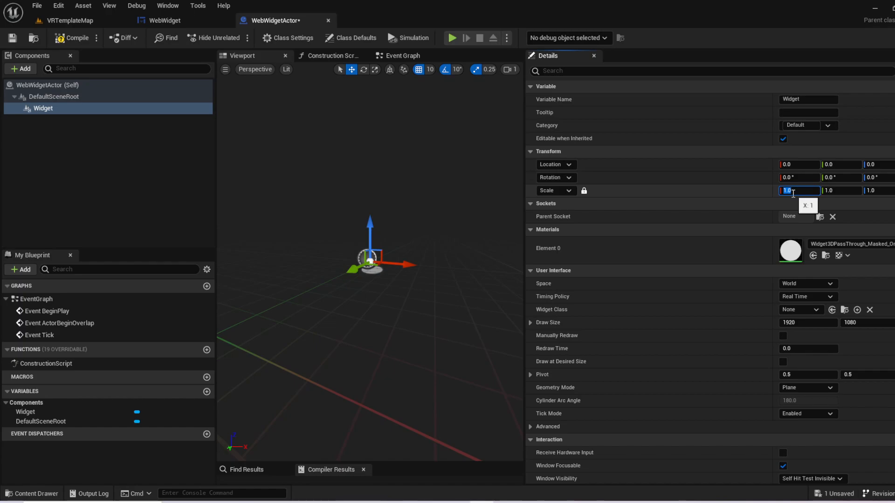
type("0.2")
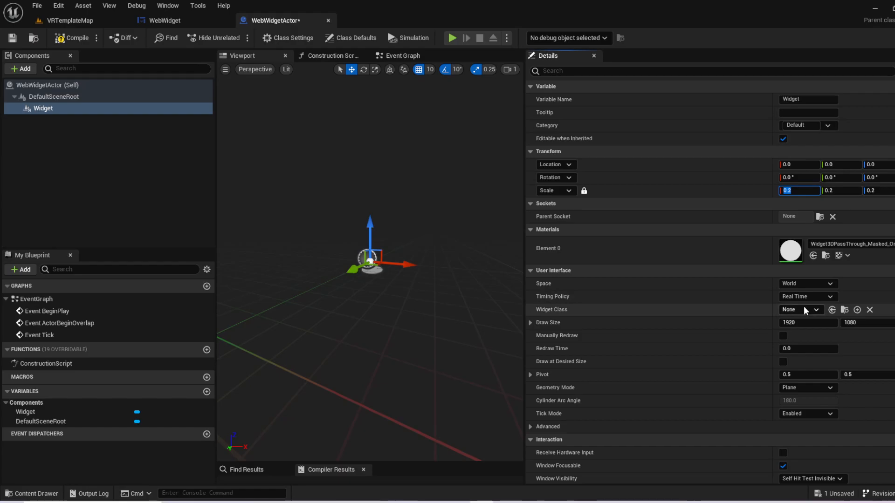
left_click(815, 309)
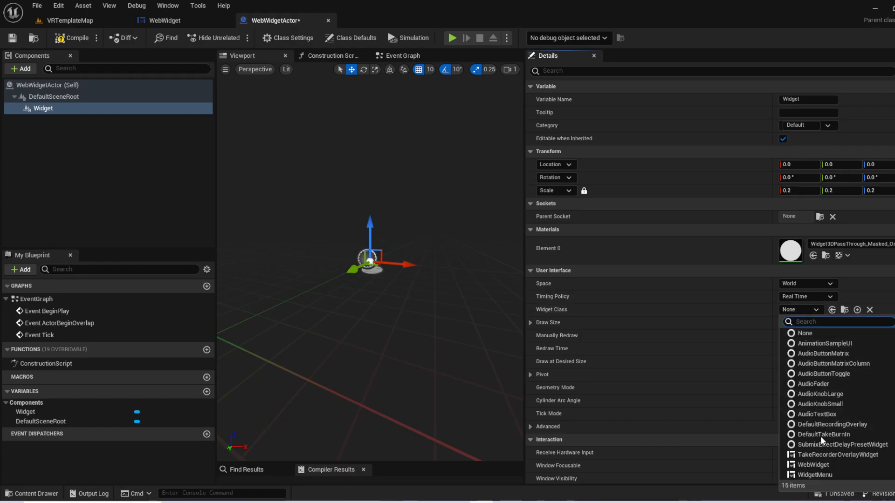
left_click(812, 465)
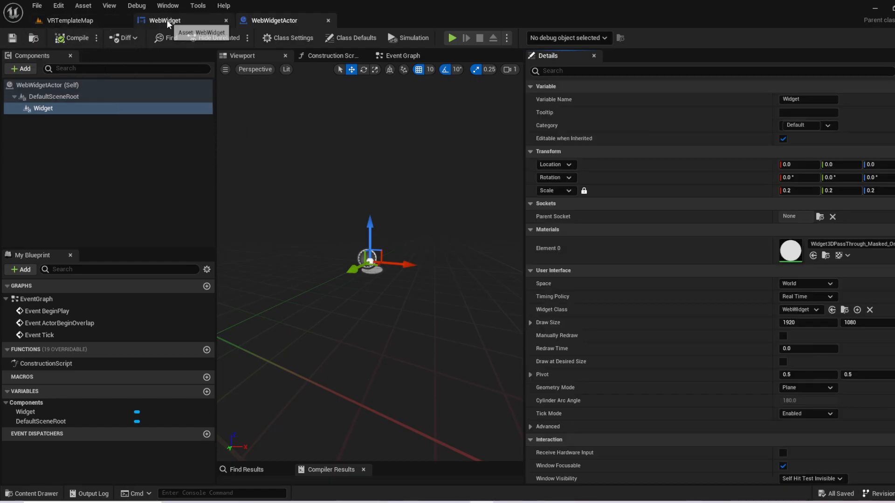
left_click(66, 21)
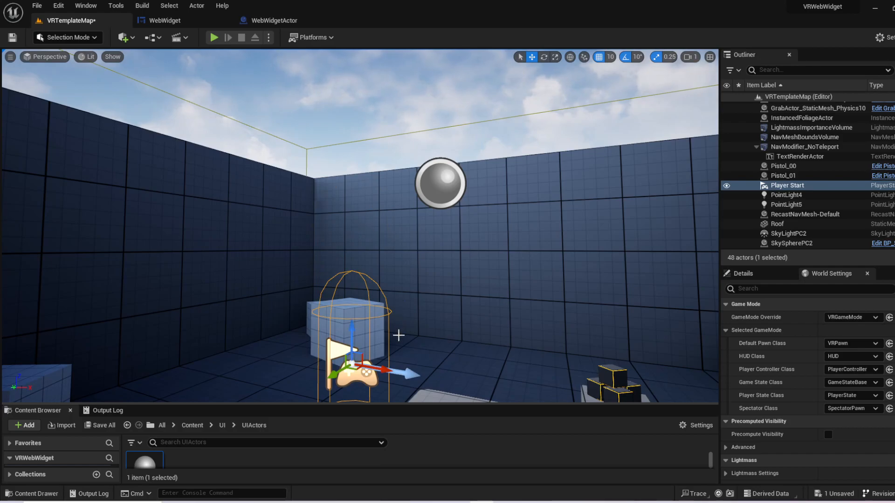
Drop a WebWidgetActor into the level in front of the wall above the player start
left_click(544, 57)
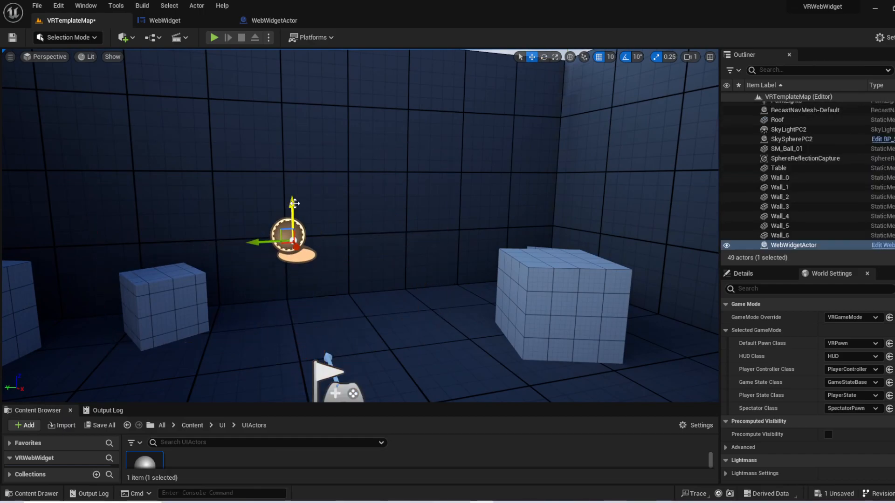
mouse_move(213, 37)
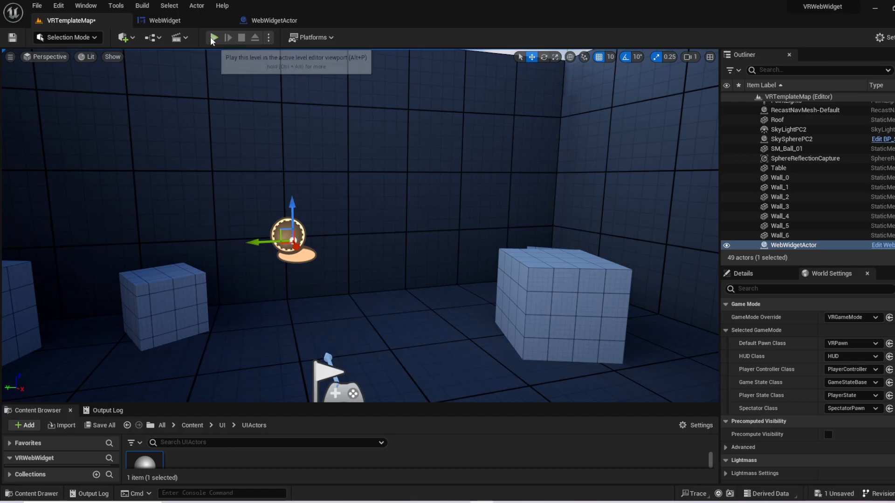
left_click(214, 37)
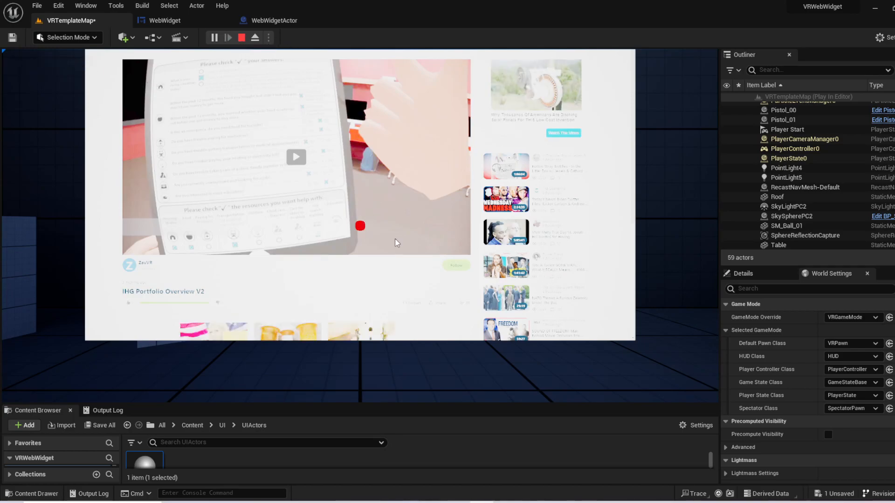
mouse_move(241, 38)
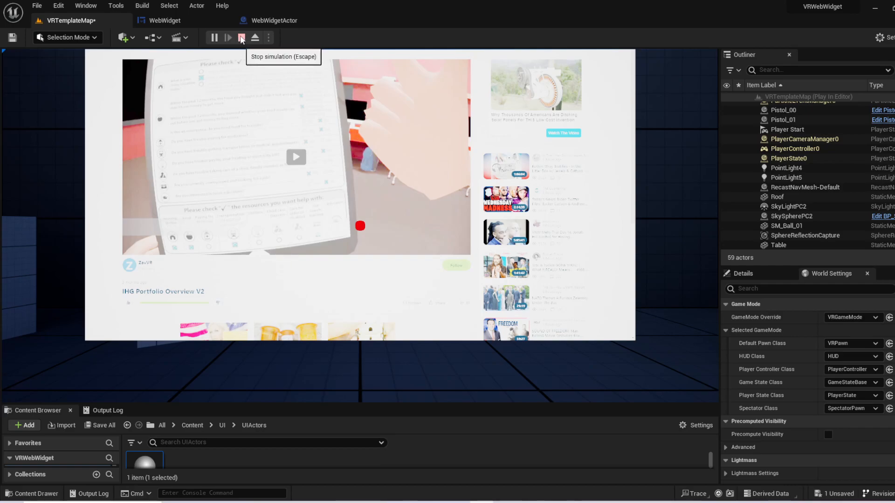
left_click(242, 38)
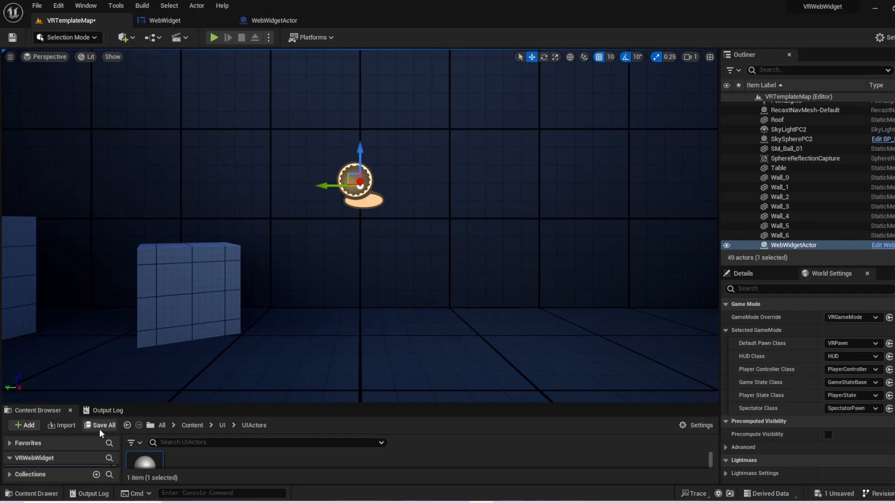
Save all changes and package the project for Android (ASTC) into the project folder
left_click(103, 425)
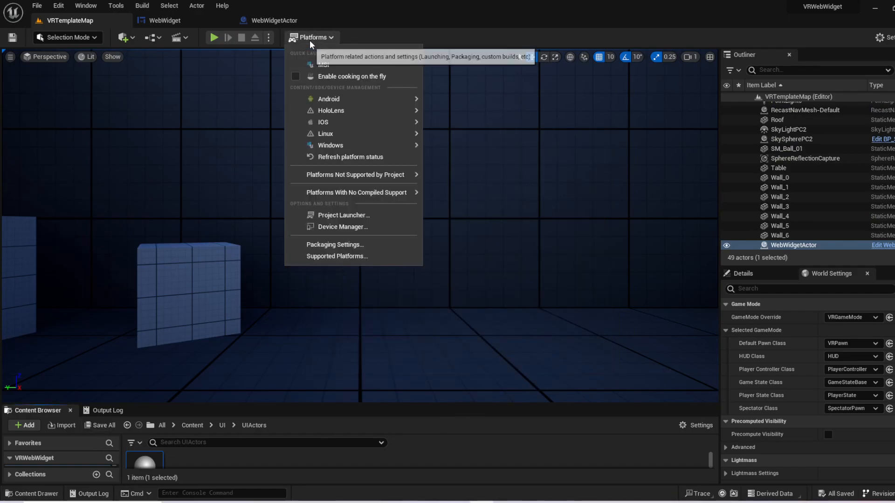
mouse_move(340, 99)
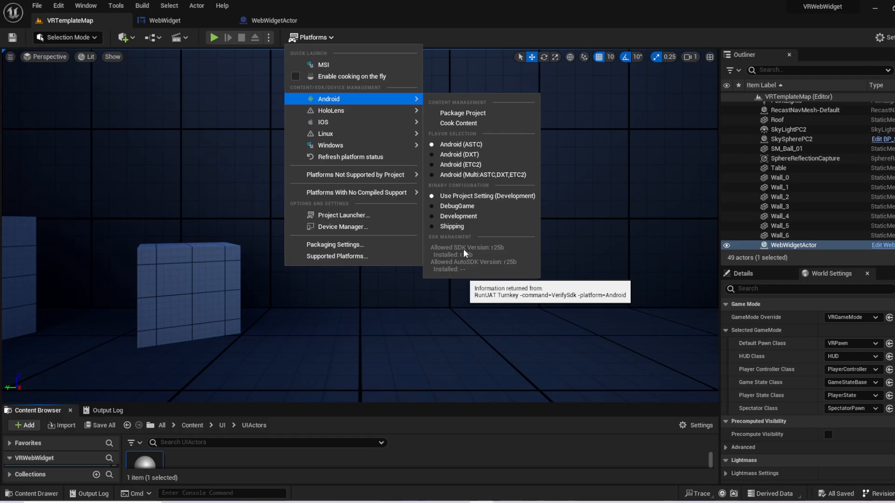
mouse_move(498, 257)
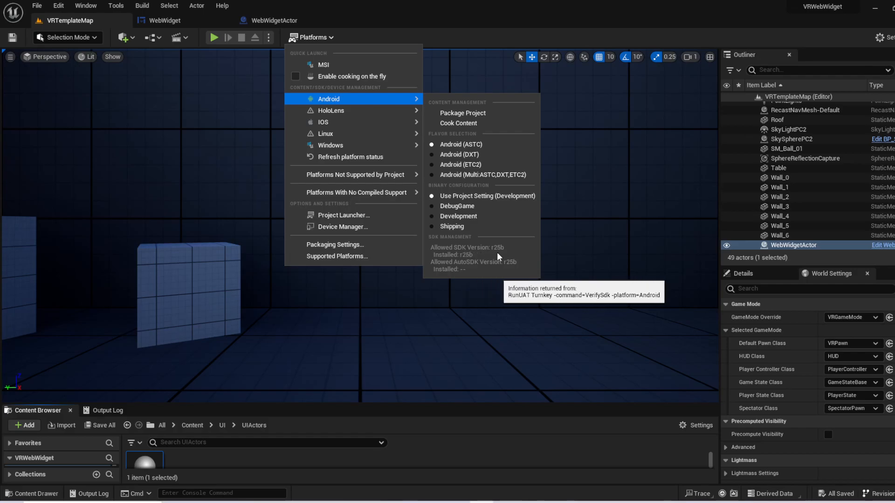
mouse_move(484, 261)
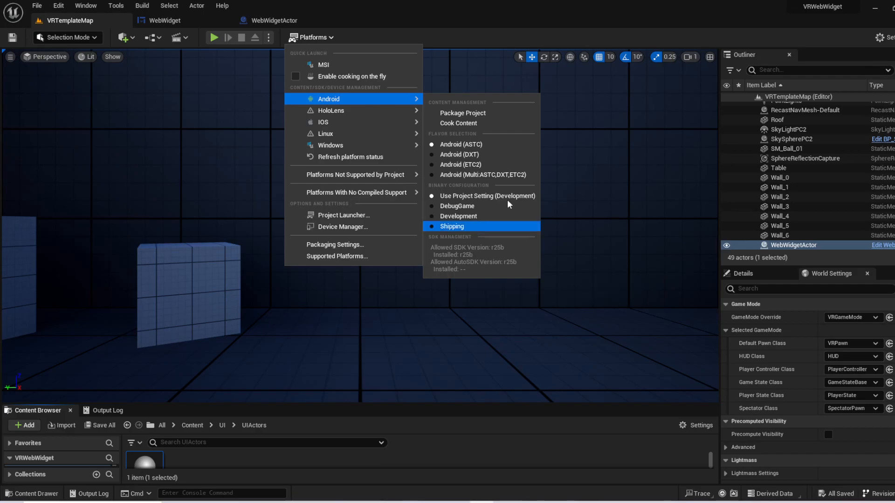
mouse_move(487, 113)
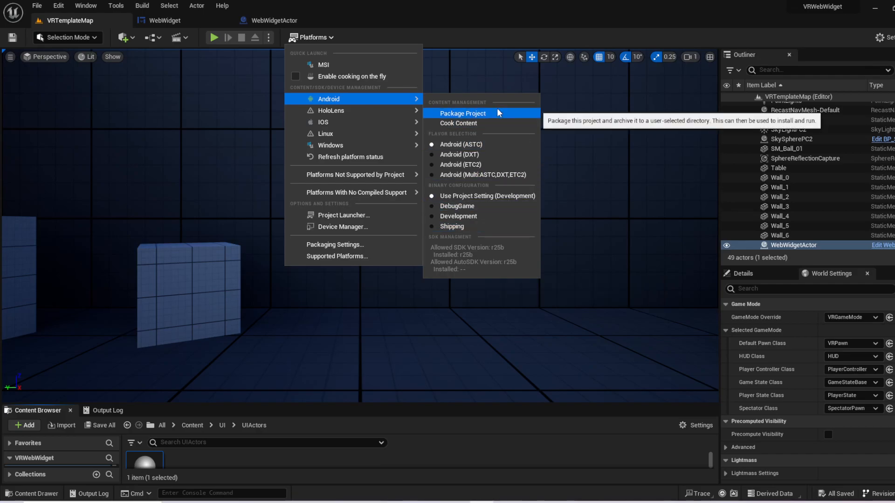
left_click(462, 113)
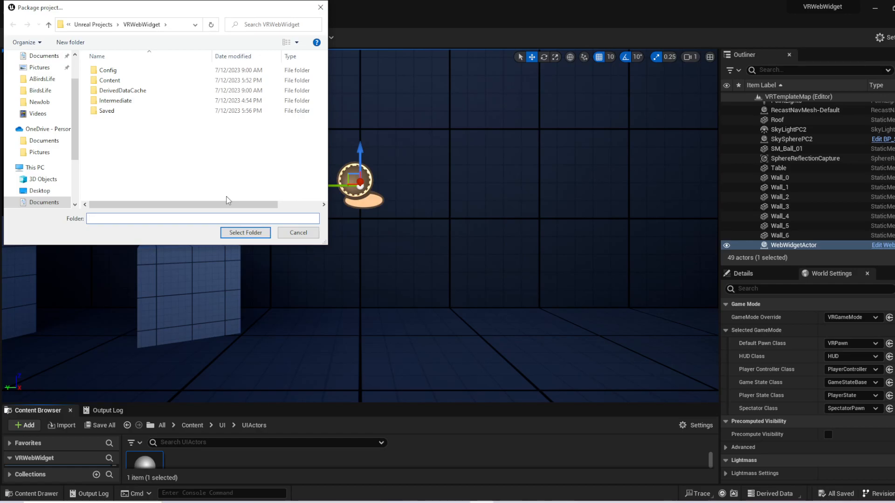
left_click(245, 233)
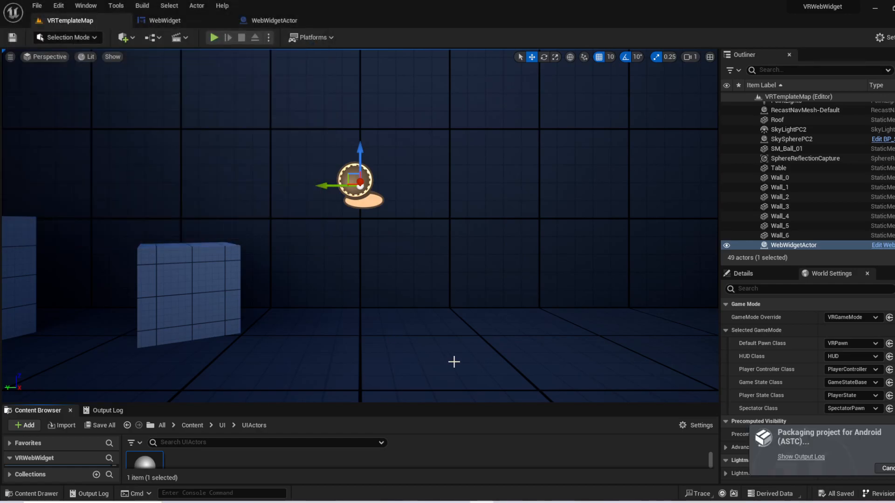